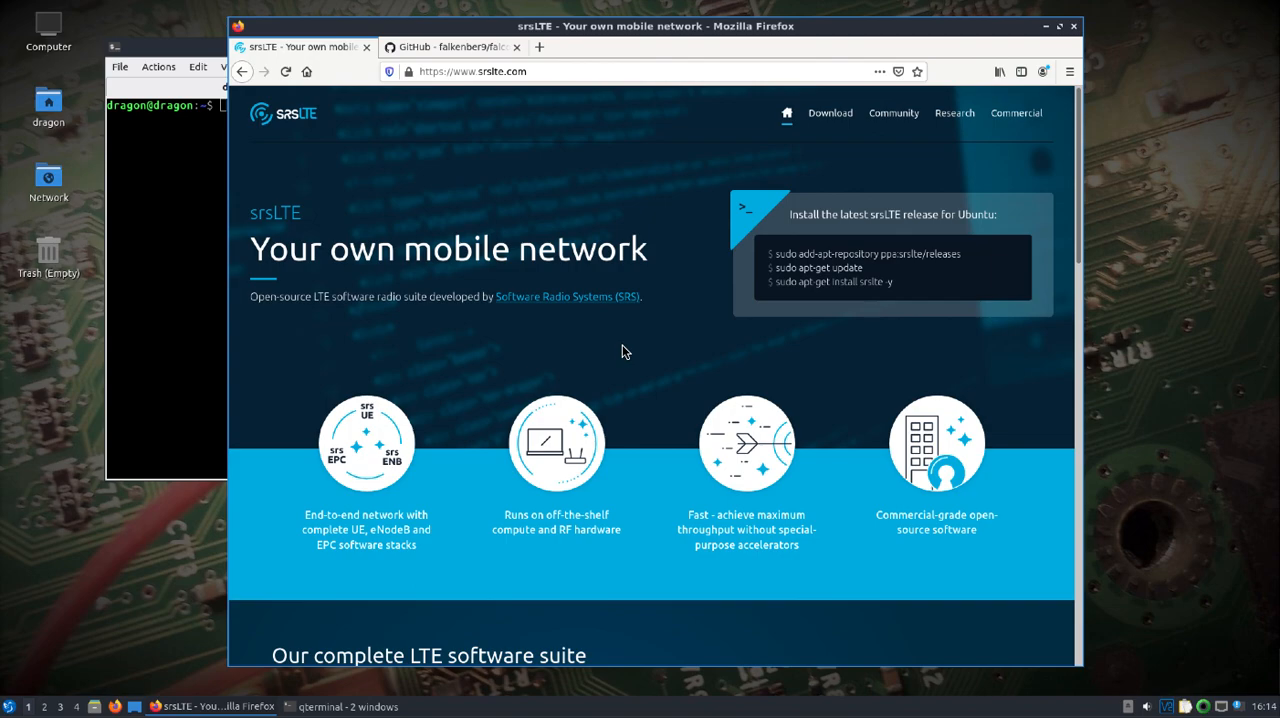
{"action": "mouse_move", "coordinate": [615, 348]}
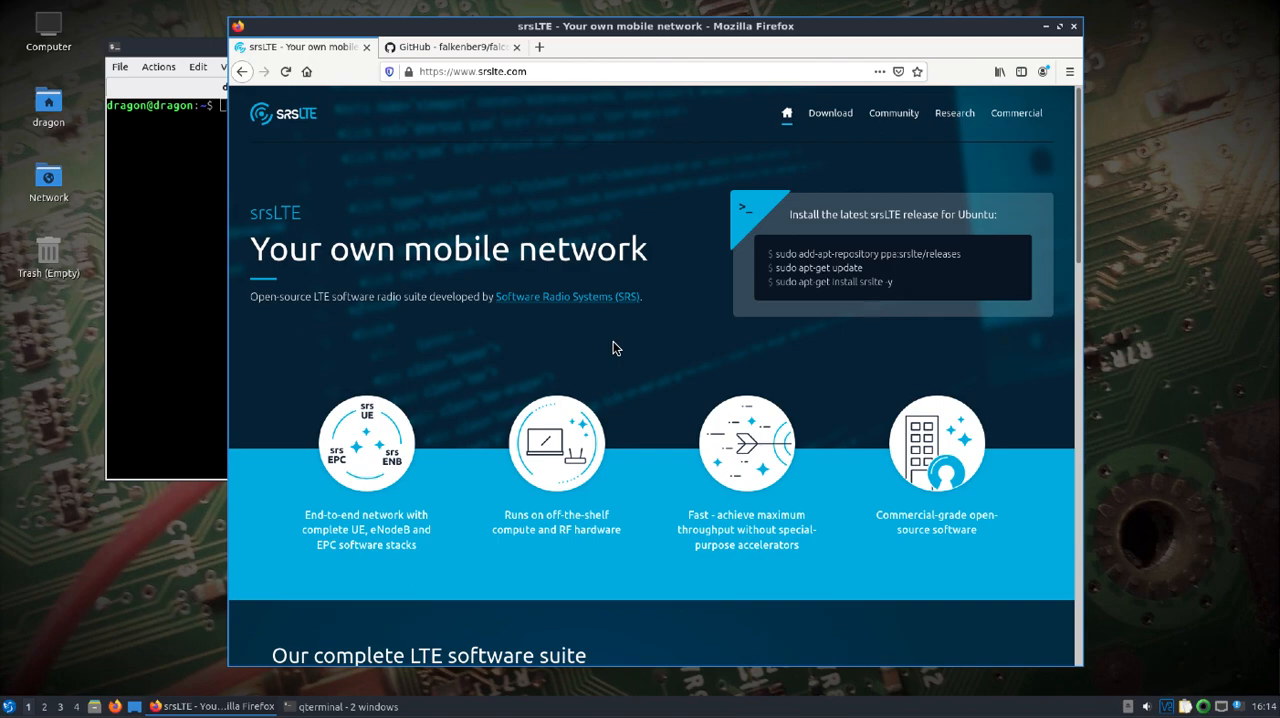
{"action": "mouse_move", "coordinate": [447, 115]}
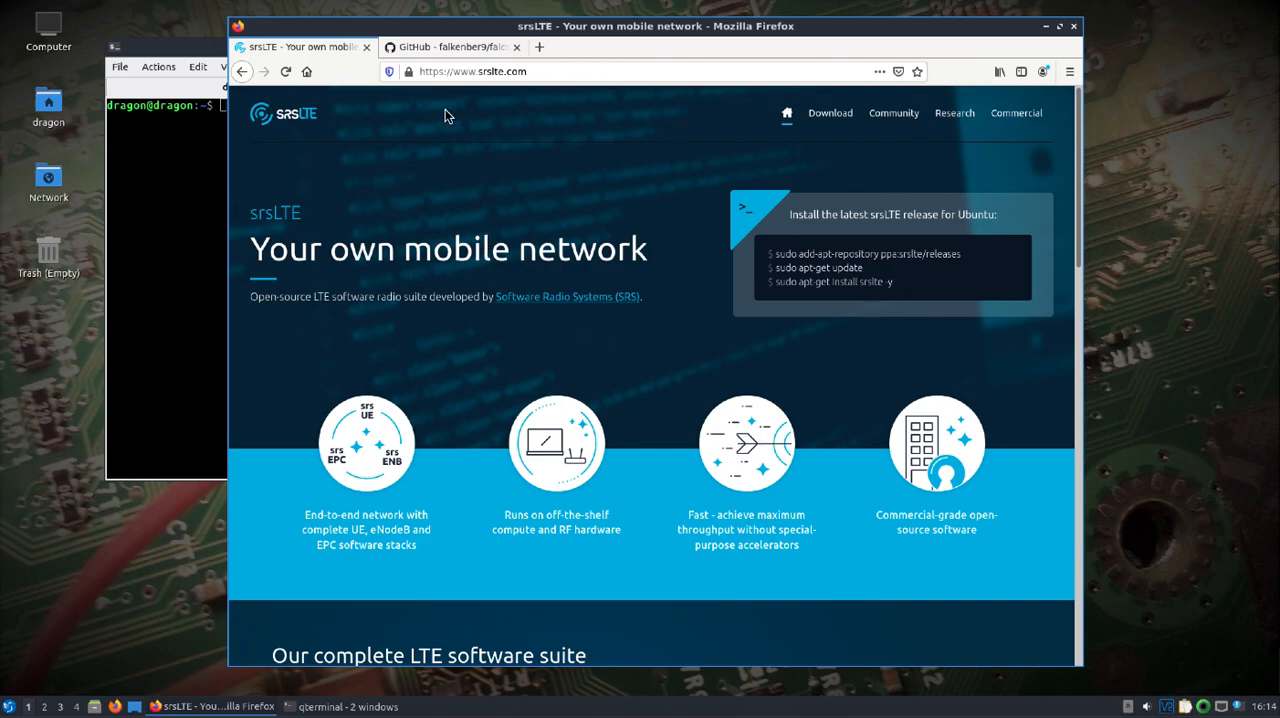
{"action": "mouse_move", "coordinate": [452, 47]}
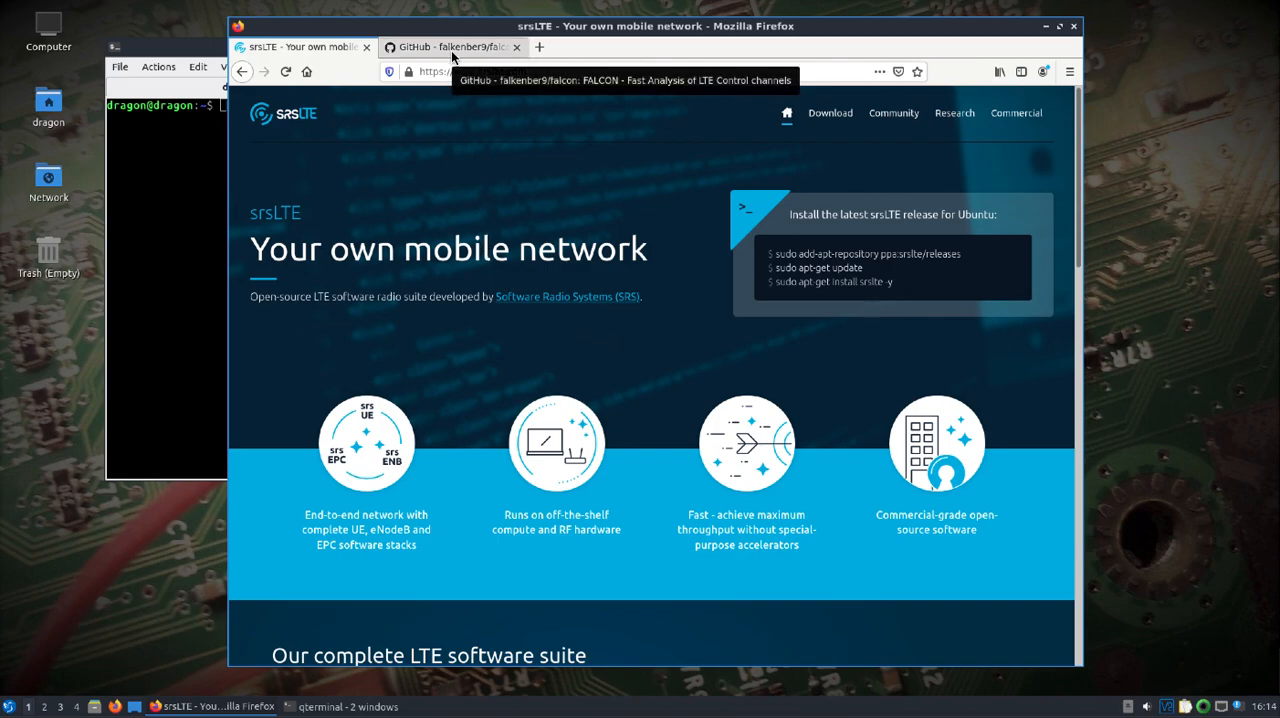
Step: Switch to the falkenberg9/falcon GitHub tab to show the FALCON README
{"action": "left_click", "coordinate": [450, 47]}
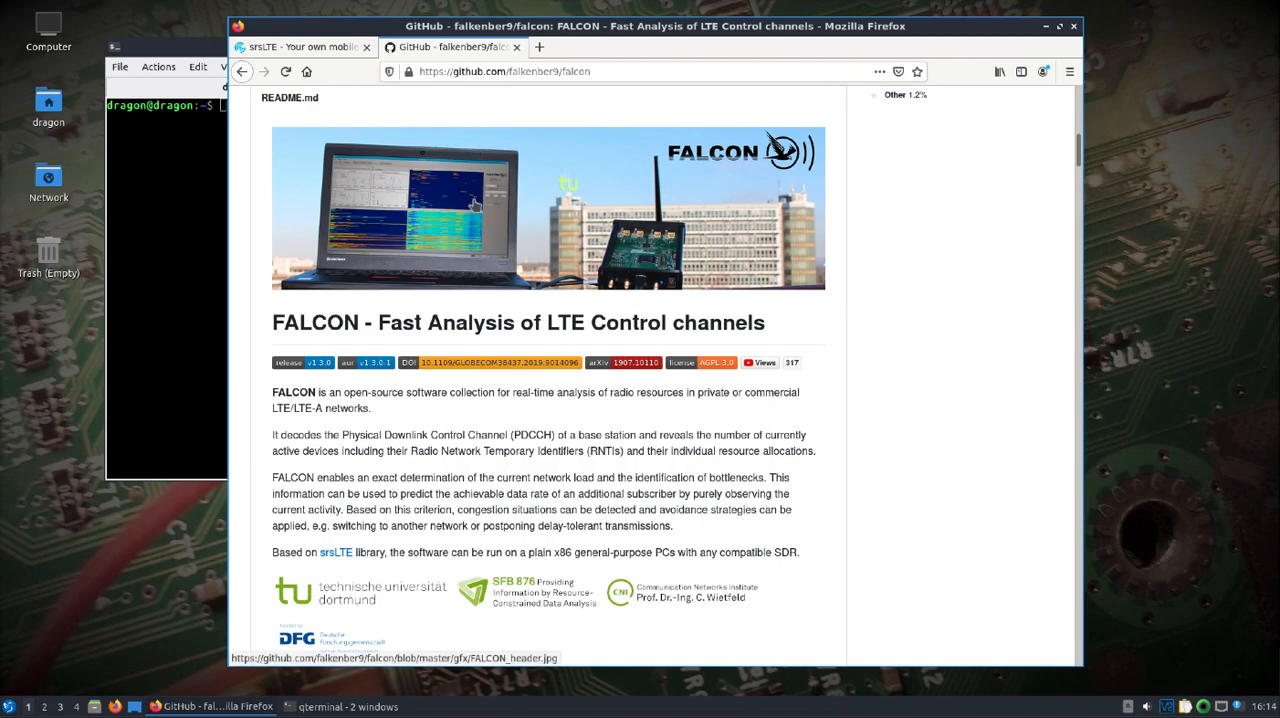
{"action": "mouse_move", "coordinate": [475, 203]}
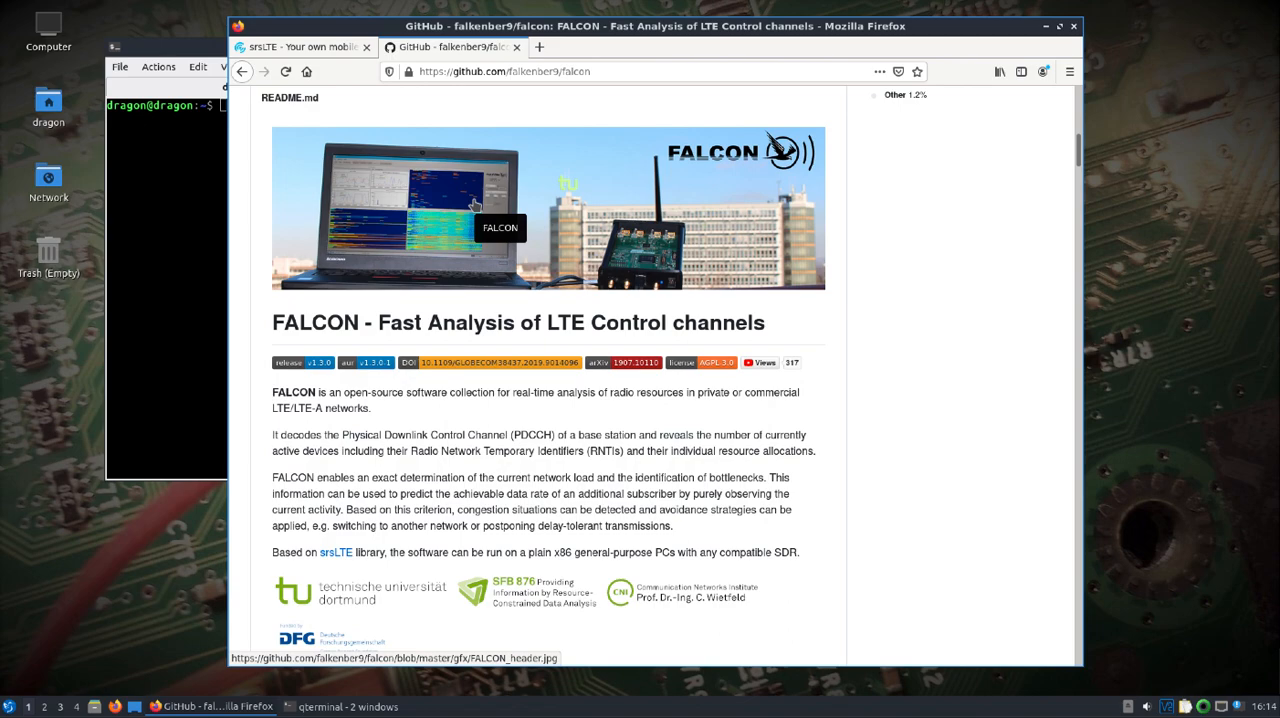
{"action": "mouse_move", "coordinate": [495, 453]}
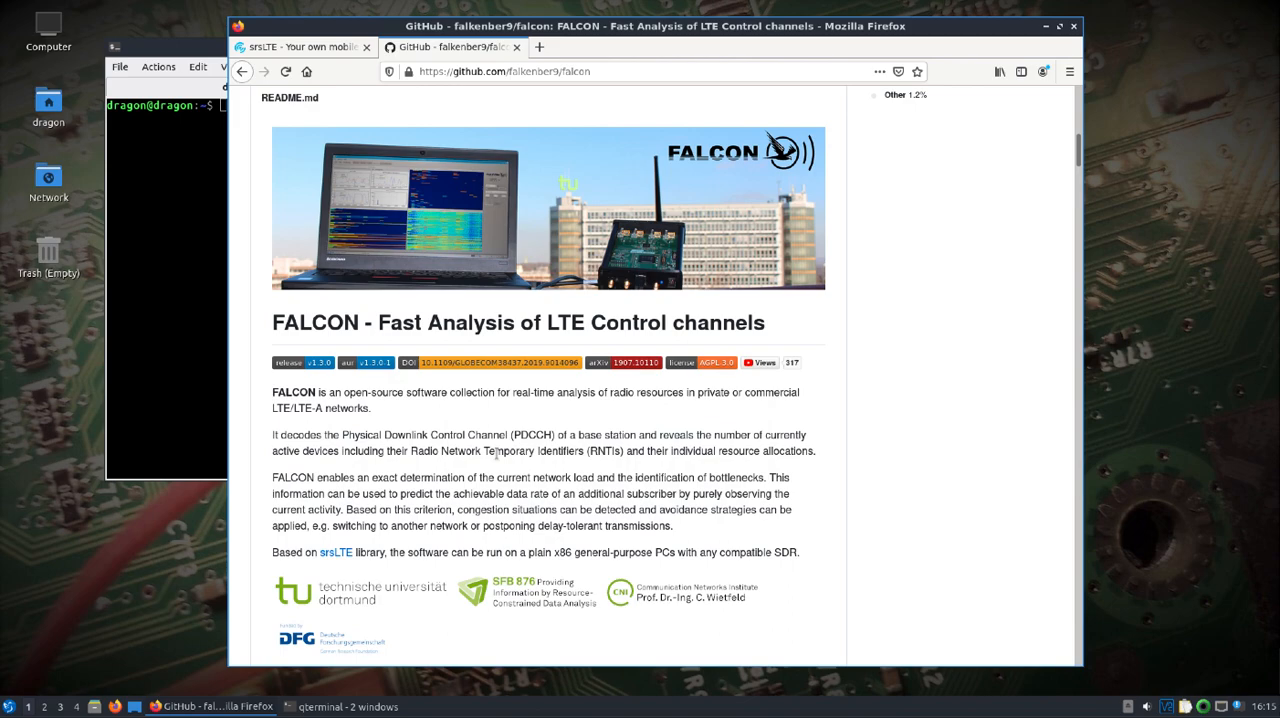
{"action": "mouse_move", "coordinate": [1037, 8]}
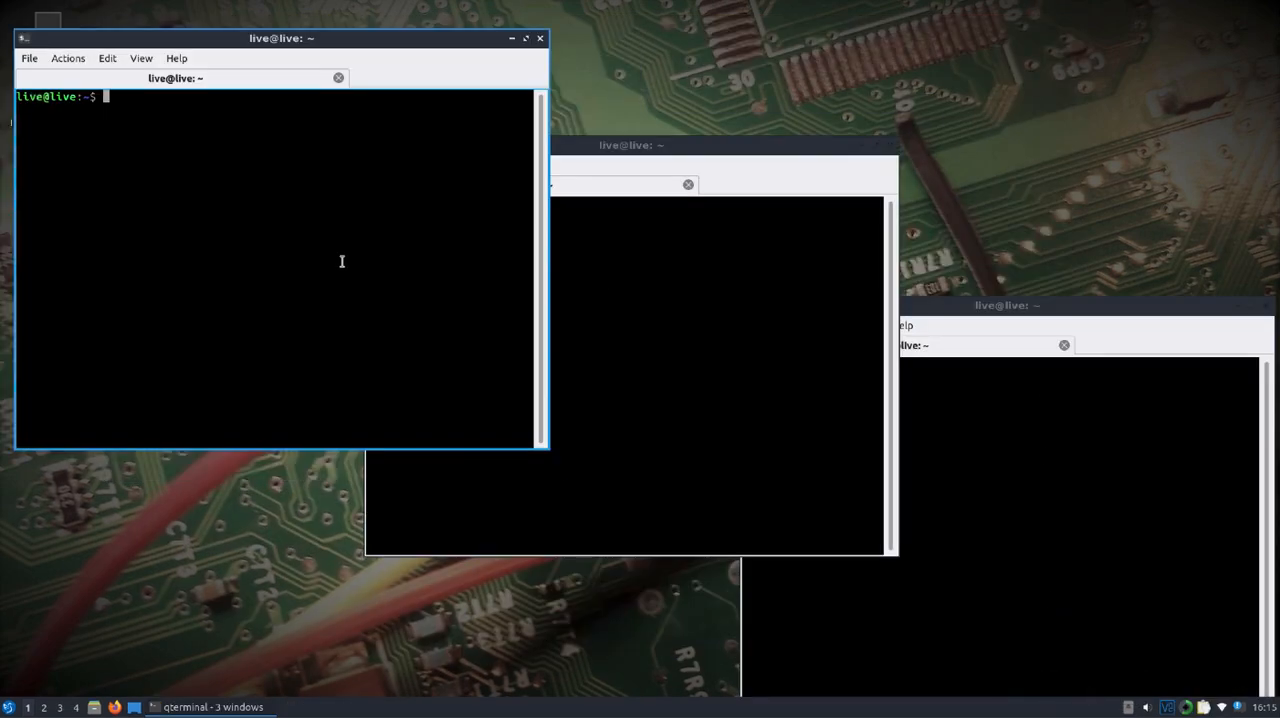
{"action": "mouse_move", "coordinate": [351, 257]}
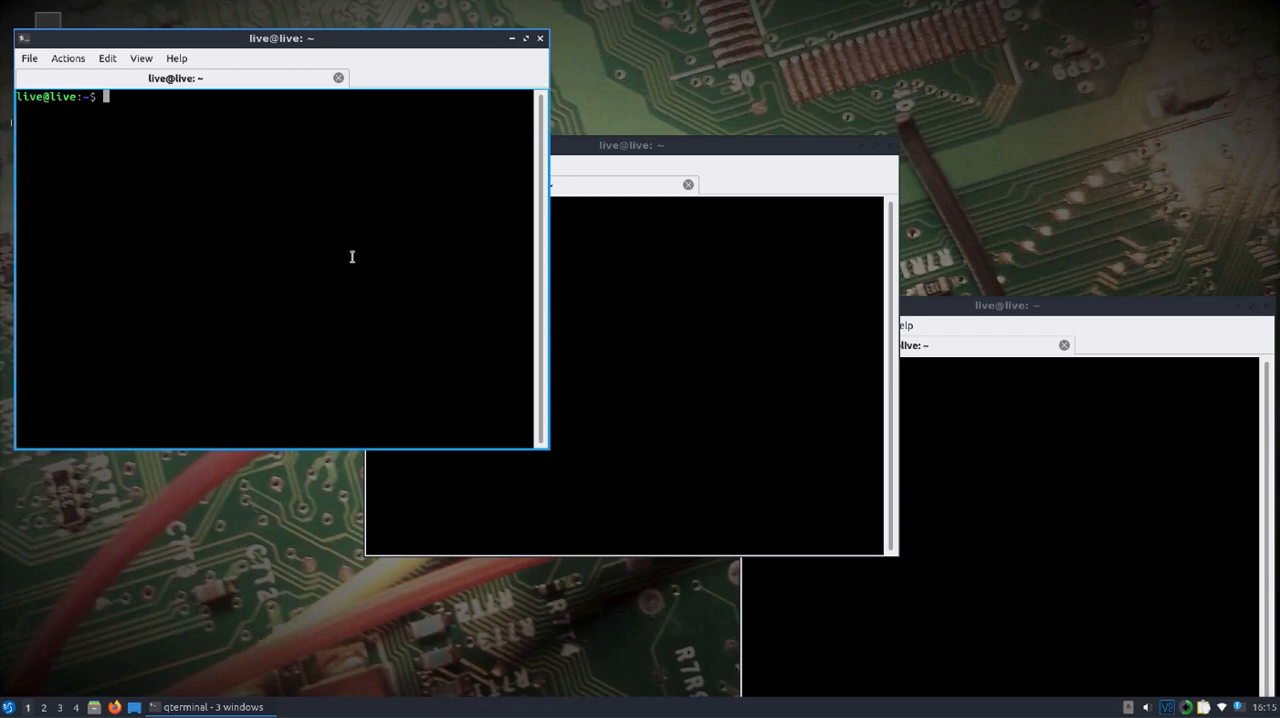
Step: Verify the bladeRF 2.0 with bladeRF-cli -p, then launch the EPC with sudo srsepc
{"action": "type", "text": "bladeRF-"}
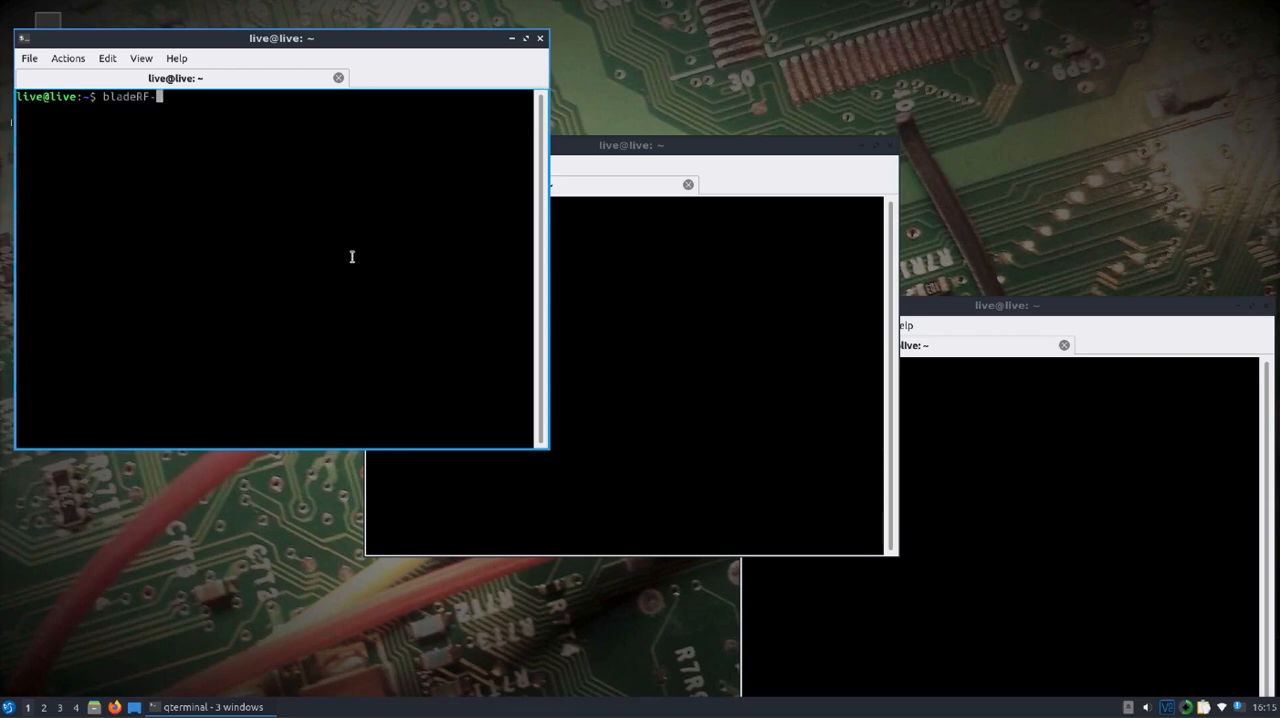
{"action": "type", "text": "cli"}
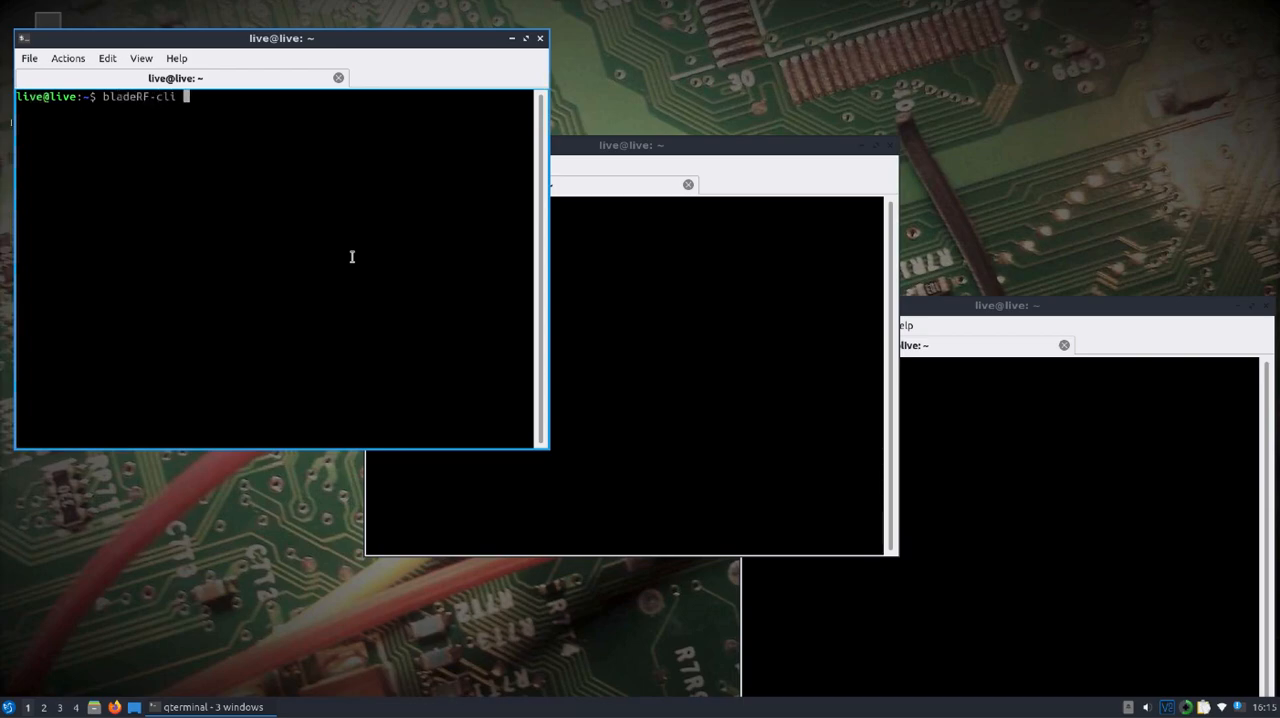
{"action": "type", "text": "-prom"}
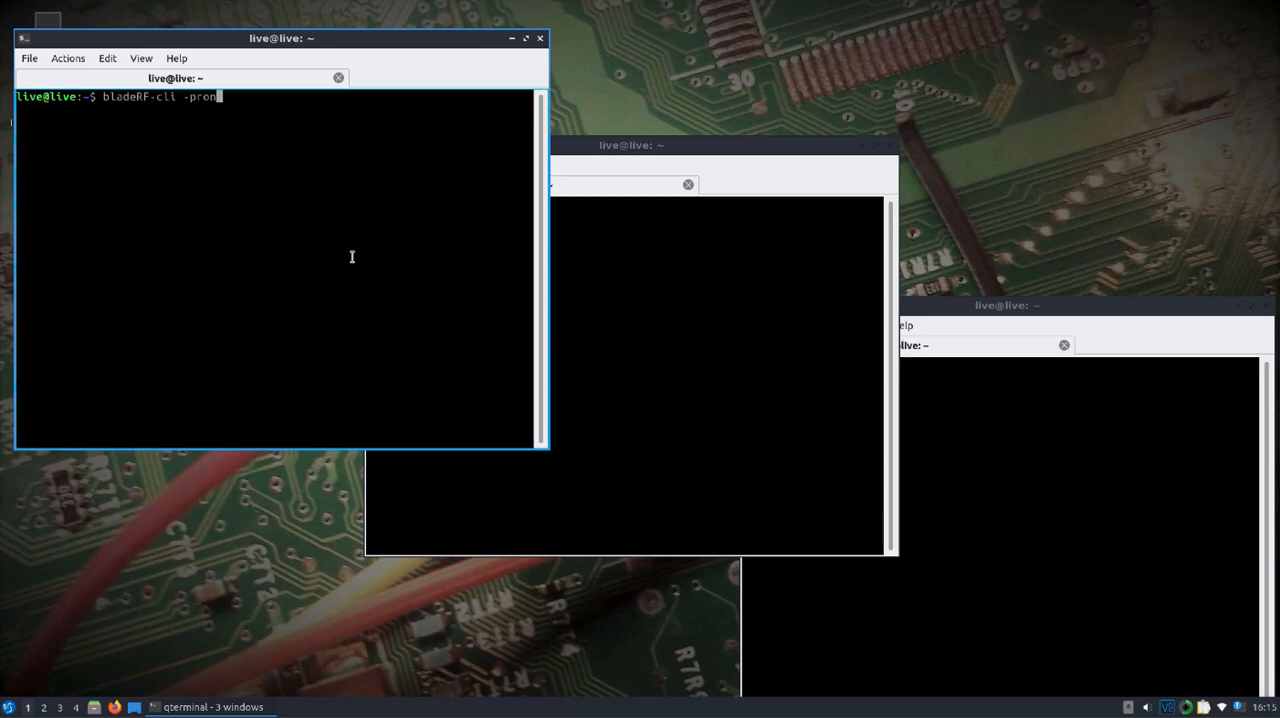
{"action": "key", "text": "BackSpace"}
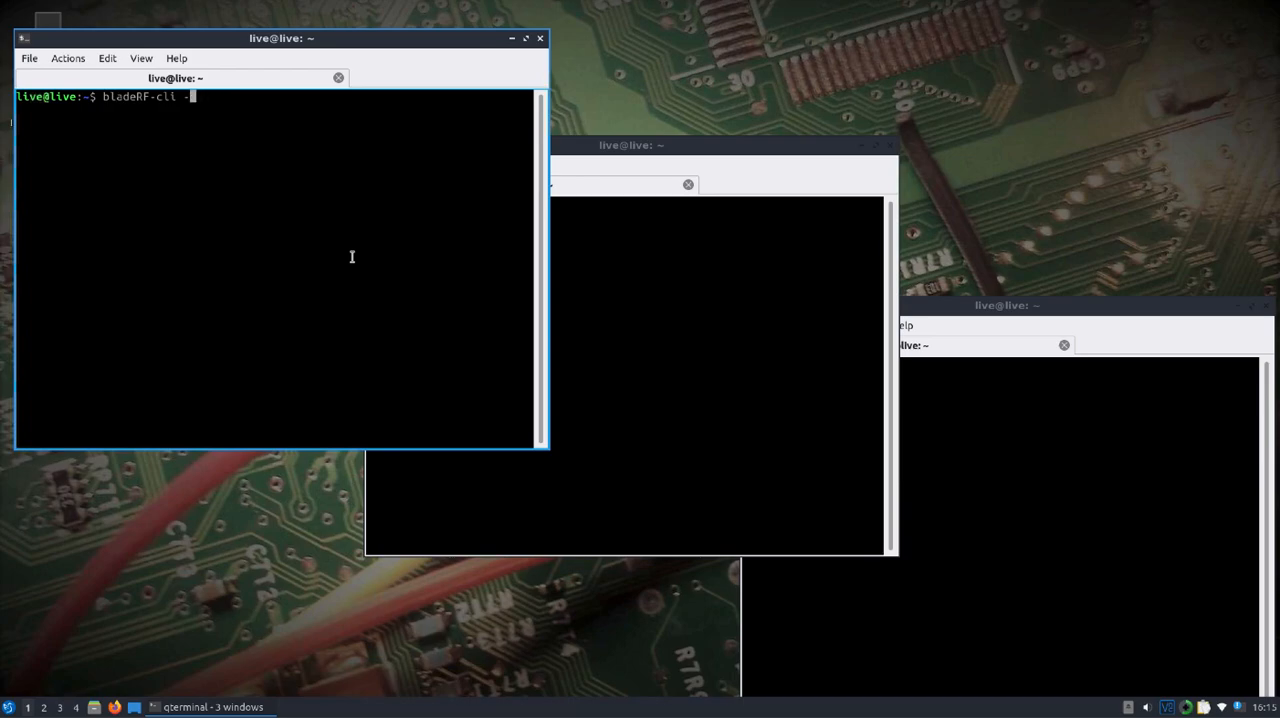
{"action": "type", "text": "-p"}
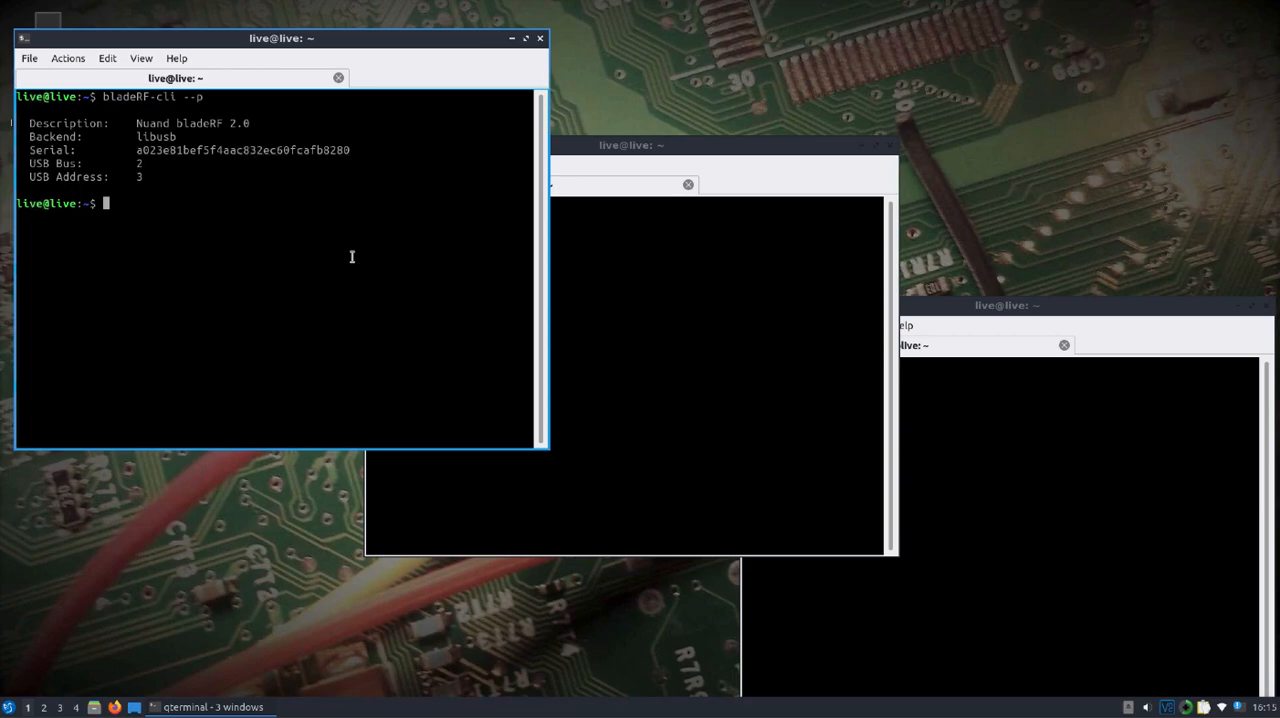
{"action": "type", "text": "sudo"}
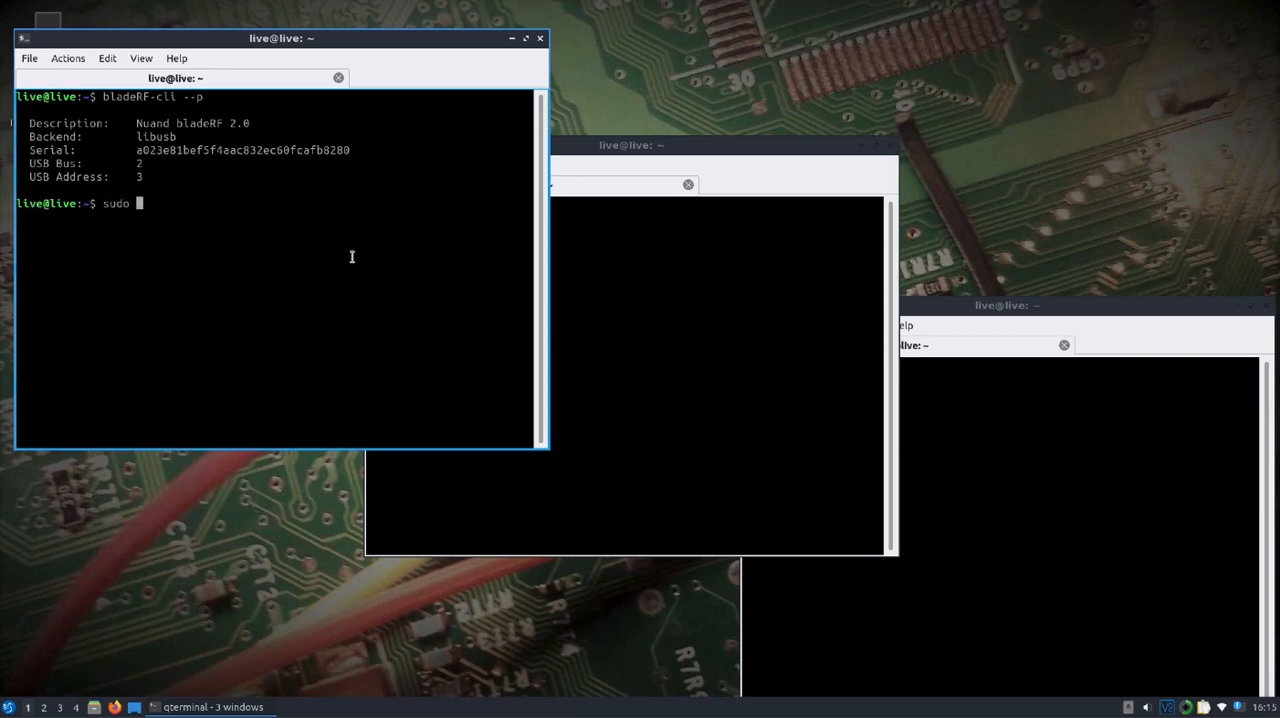
{"action": "type", "text": "srsepc"}
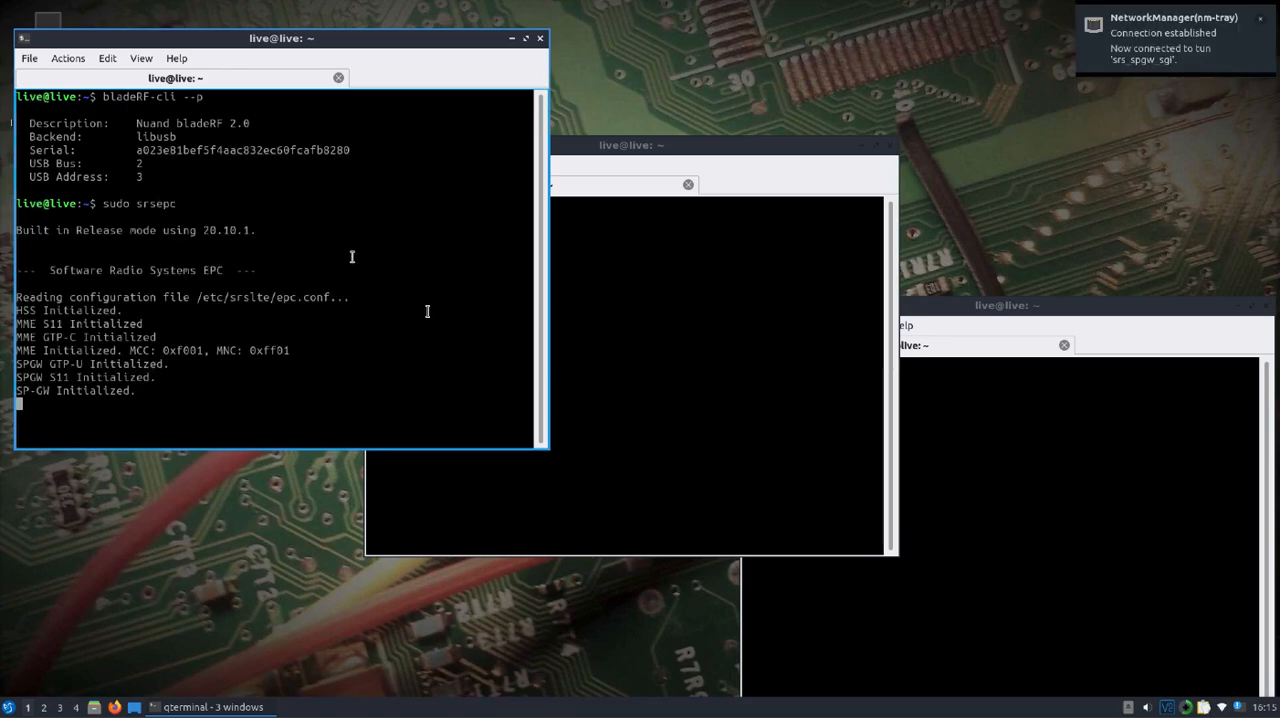
Step: Enter the eNodeB launch command 'sudo srsenb --rf.device_name bladerf' in a second terminal
{"action": "type", "text": "ifconfig"}
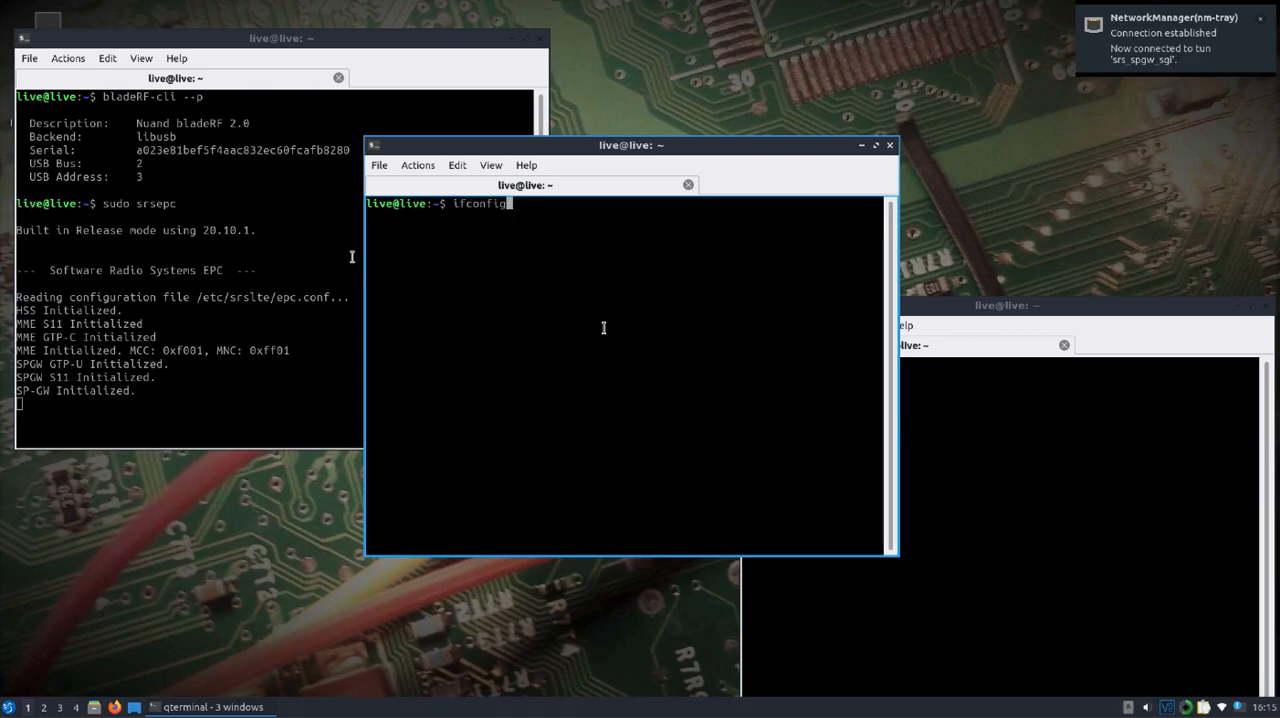
{"action": "key", "text": "ctrl+u"}
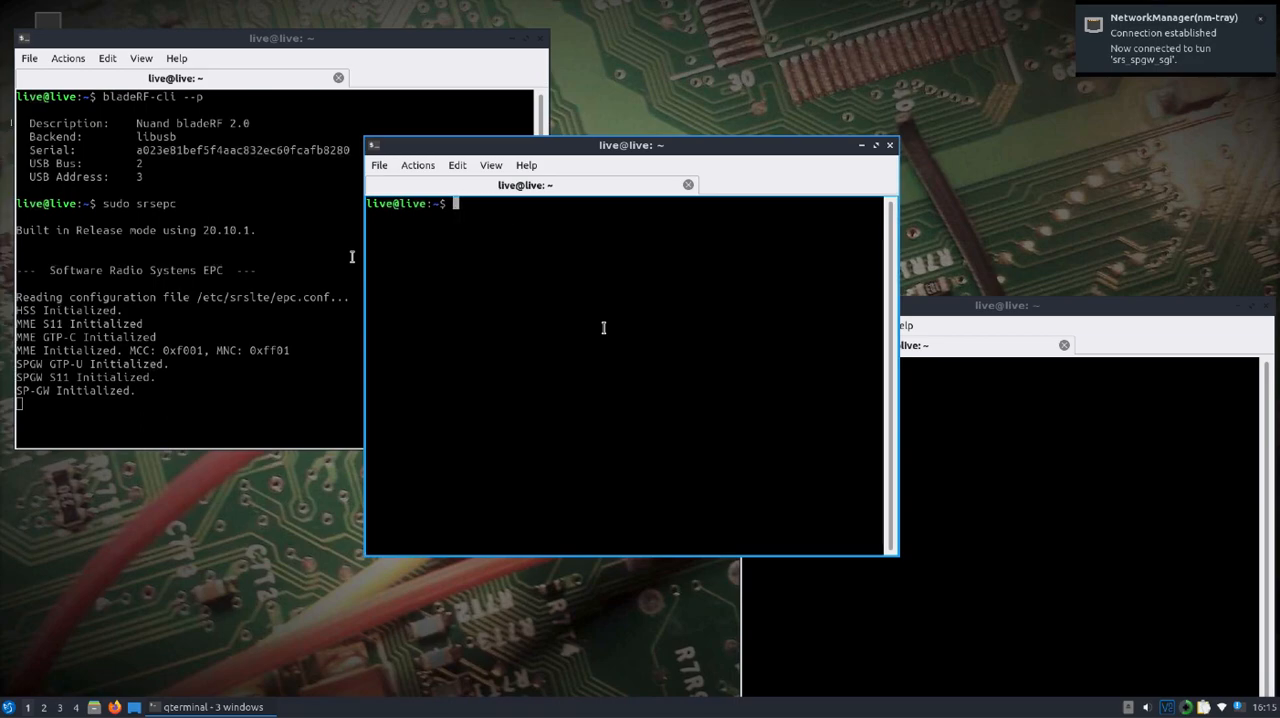
{"action": "mouse_move", "coordinate": [545, 148]}
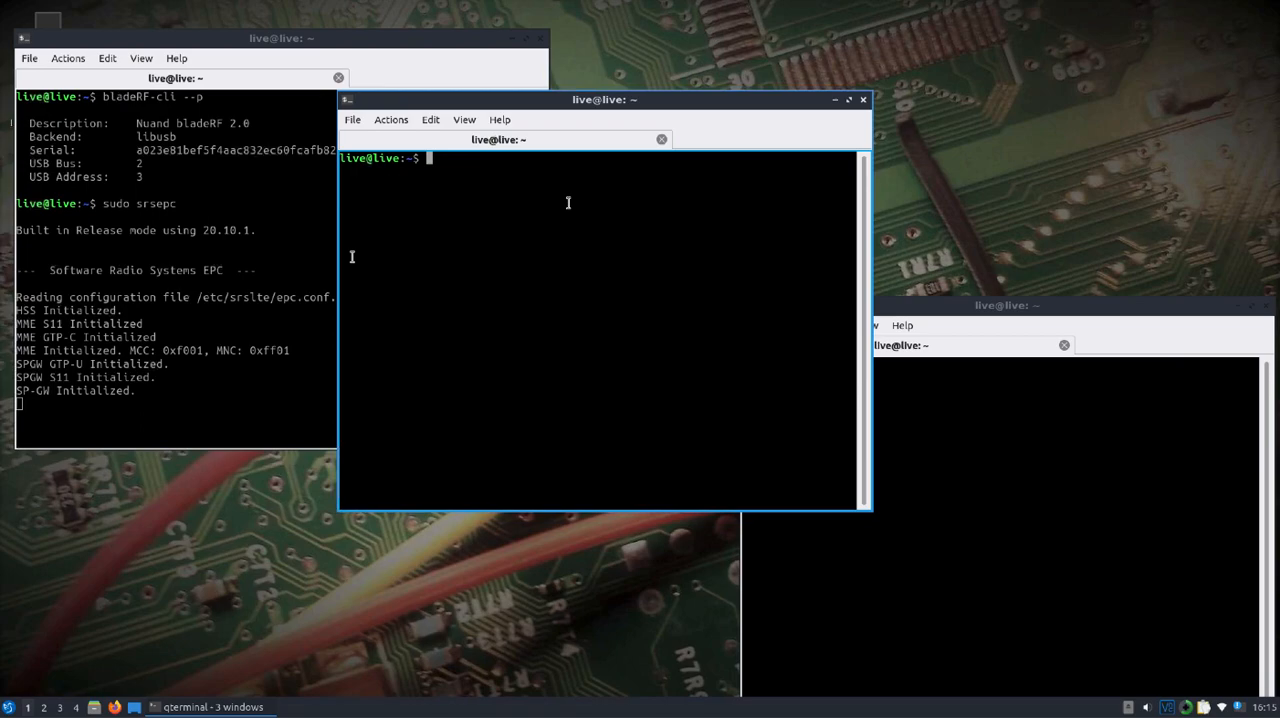
{"action": "type", "text": "sudo srsenb --rf.device_name bladerf"}
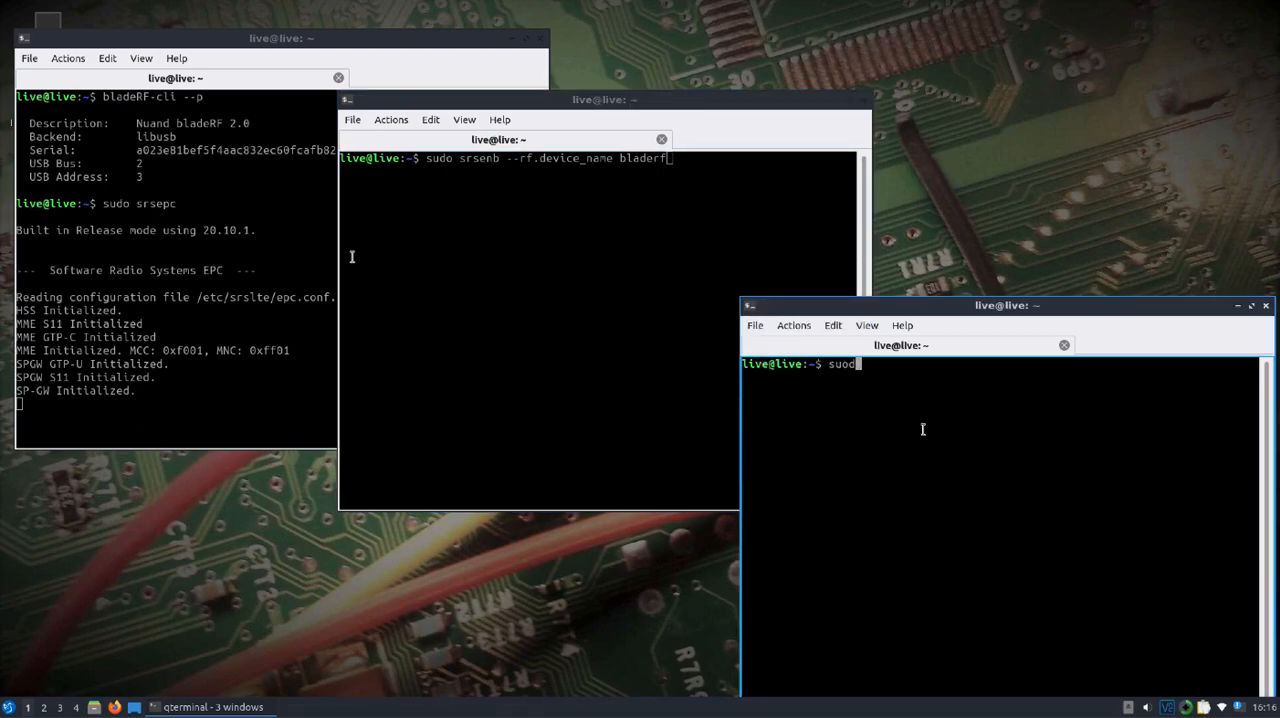
Step: Open the eNodeB config under /etc/srslte/ in nano
{"action": "type", "text": "nano /"}
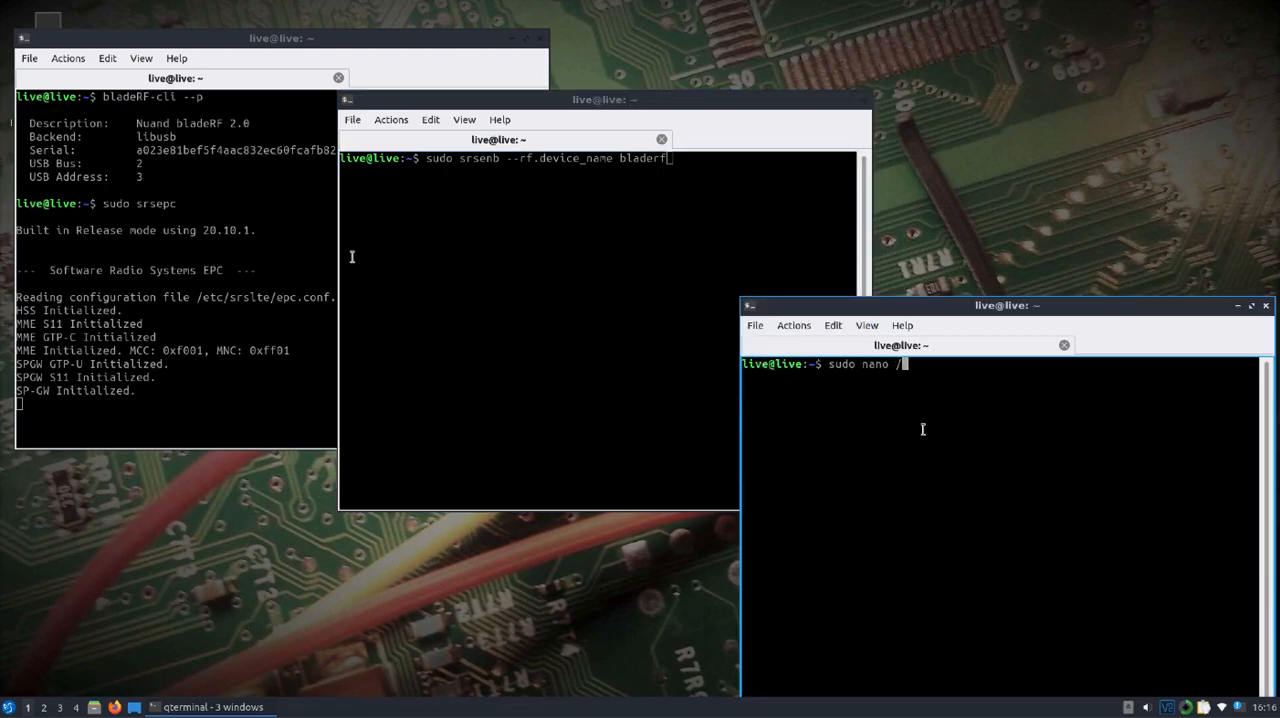
{"action": "type", "text": "srv/"}
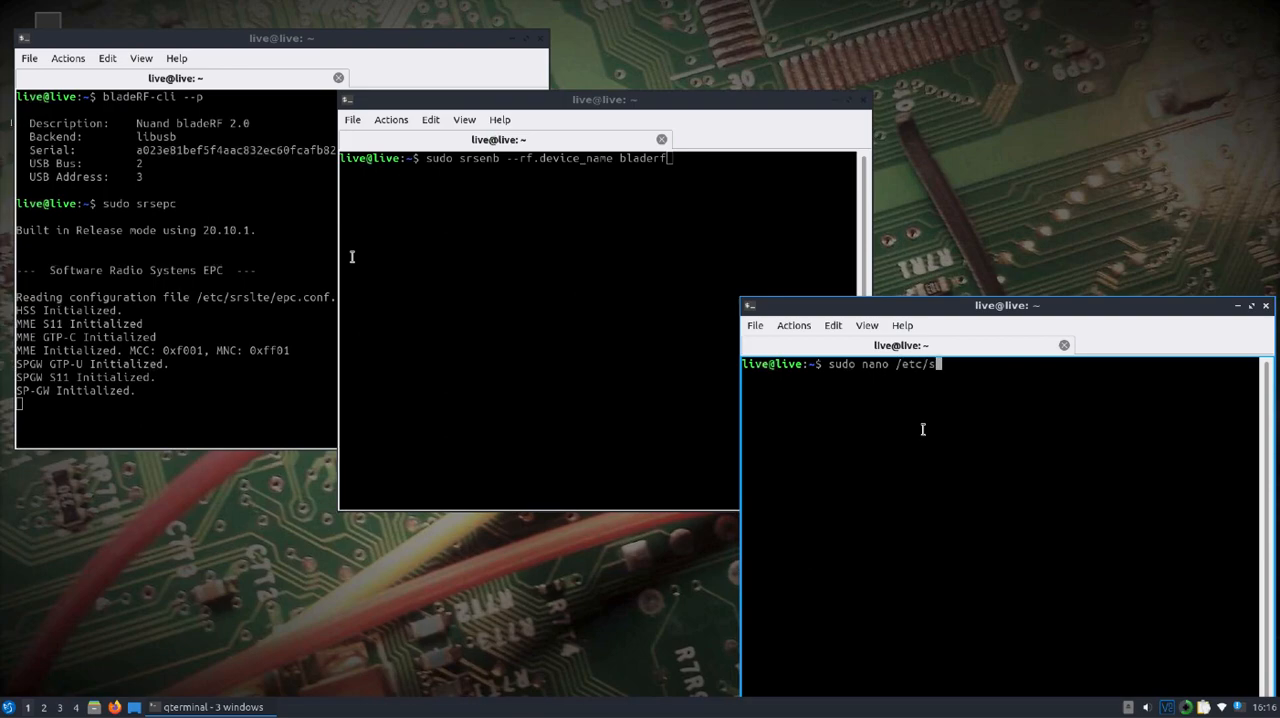
{"action": "type", "text": "rslte/"}
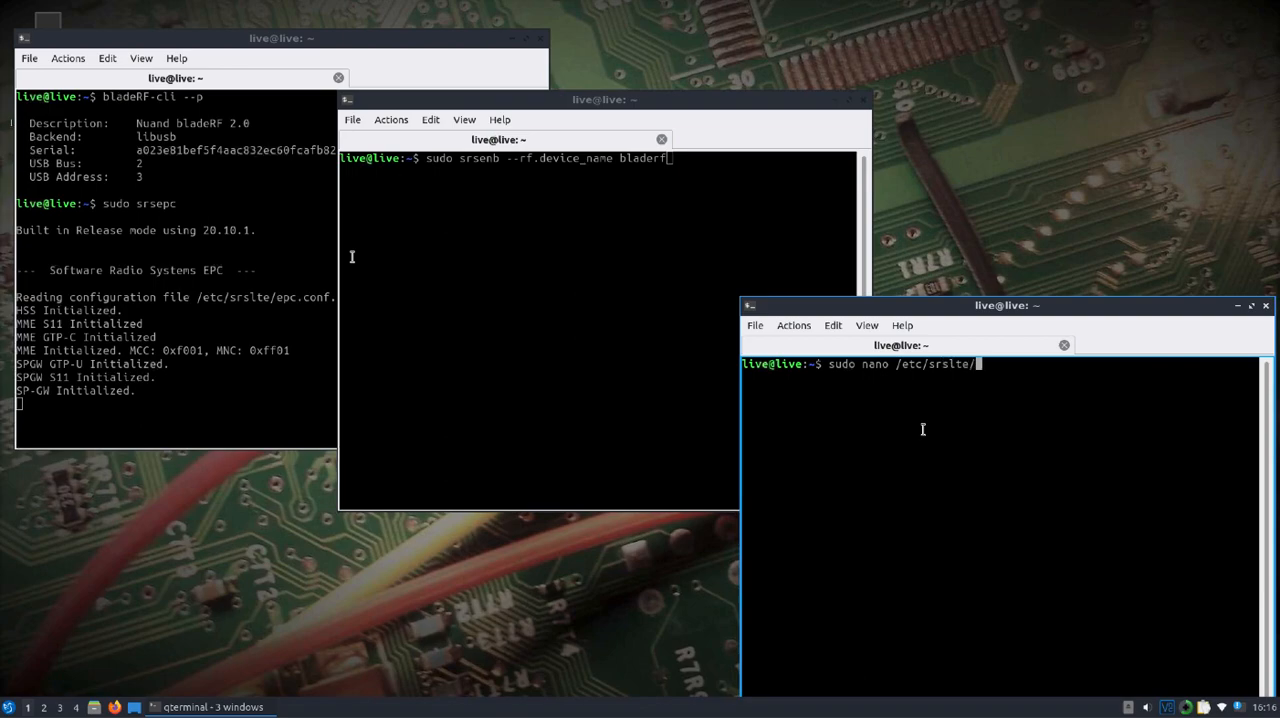
{"action": "key", "text": "Tab"}
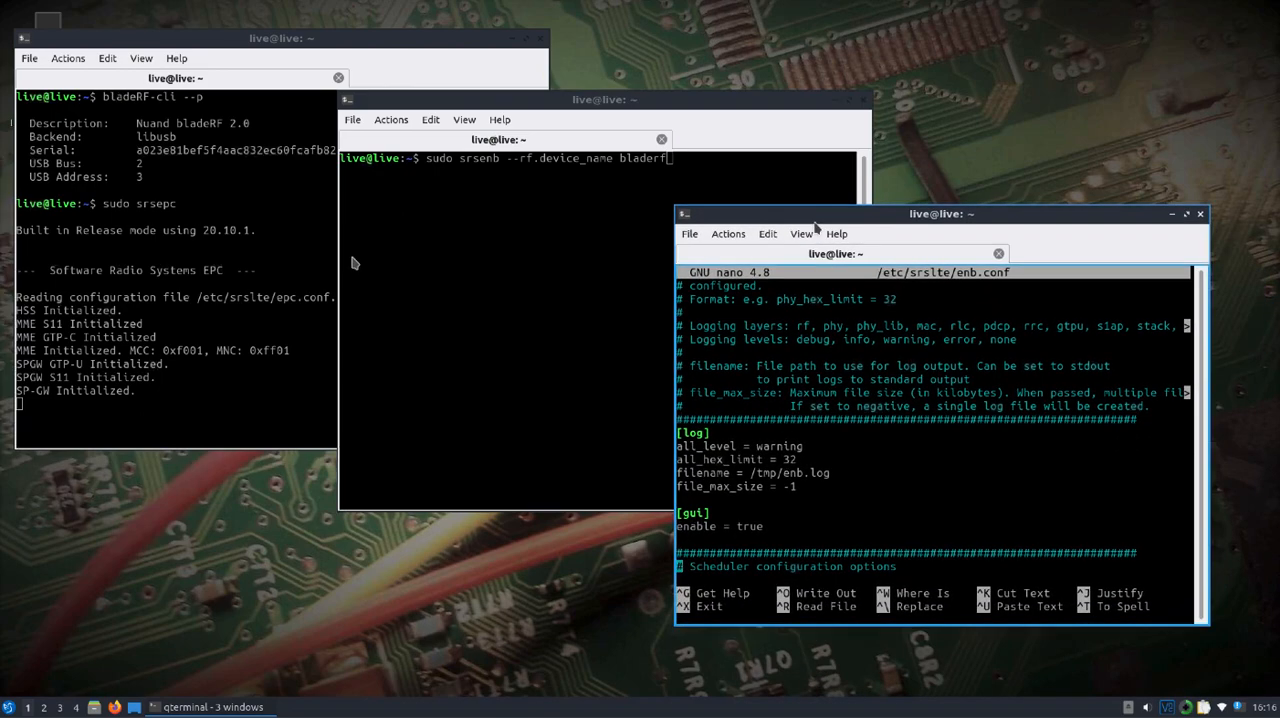
Step: Start srsenb on the bladeRF and shift its log window to the right
{"action": "key", "text": "ctrl+x"}
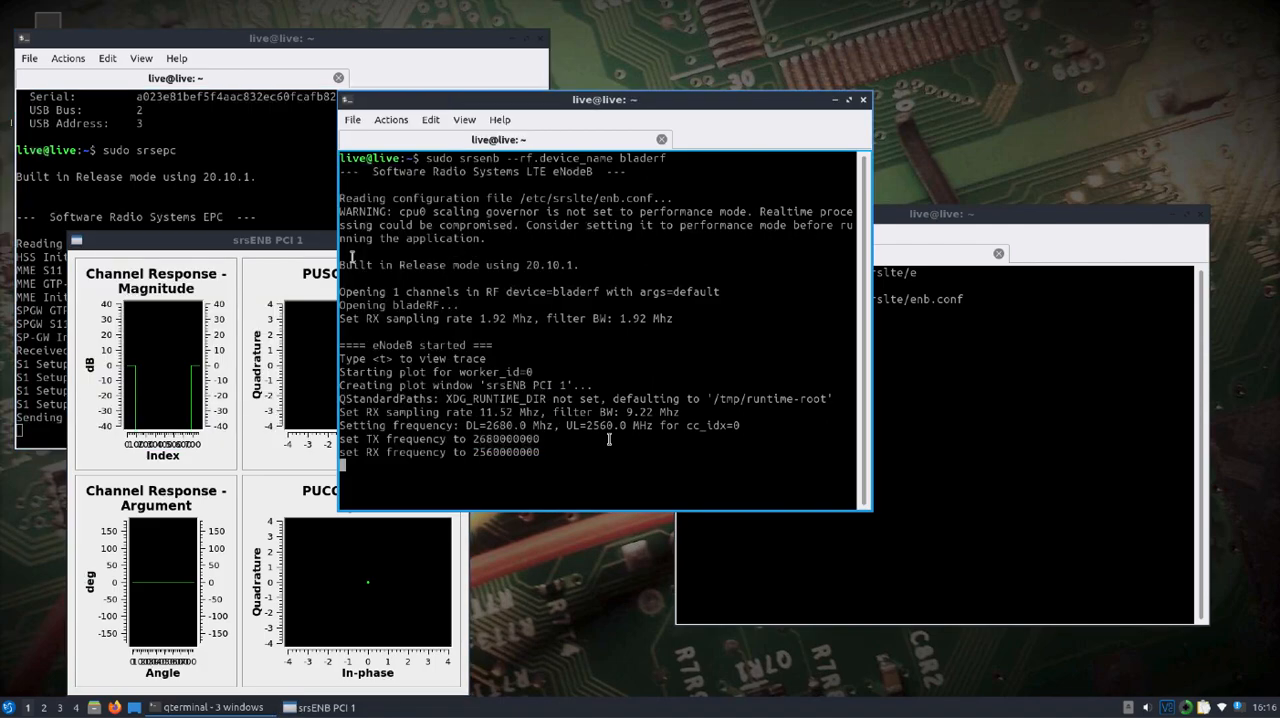
{"action": "left_click_drag", "start_coordinate": [605, 99], "coordinate": [697, 64]}
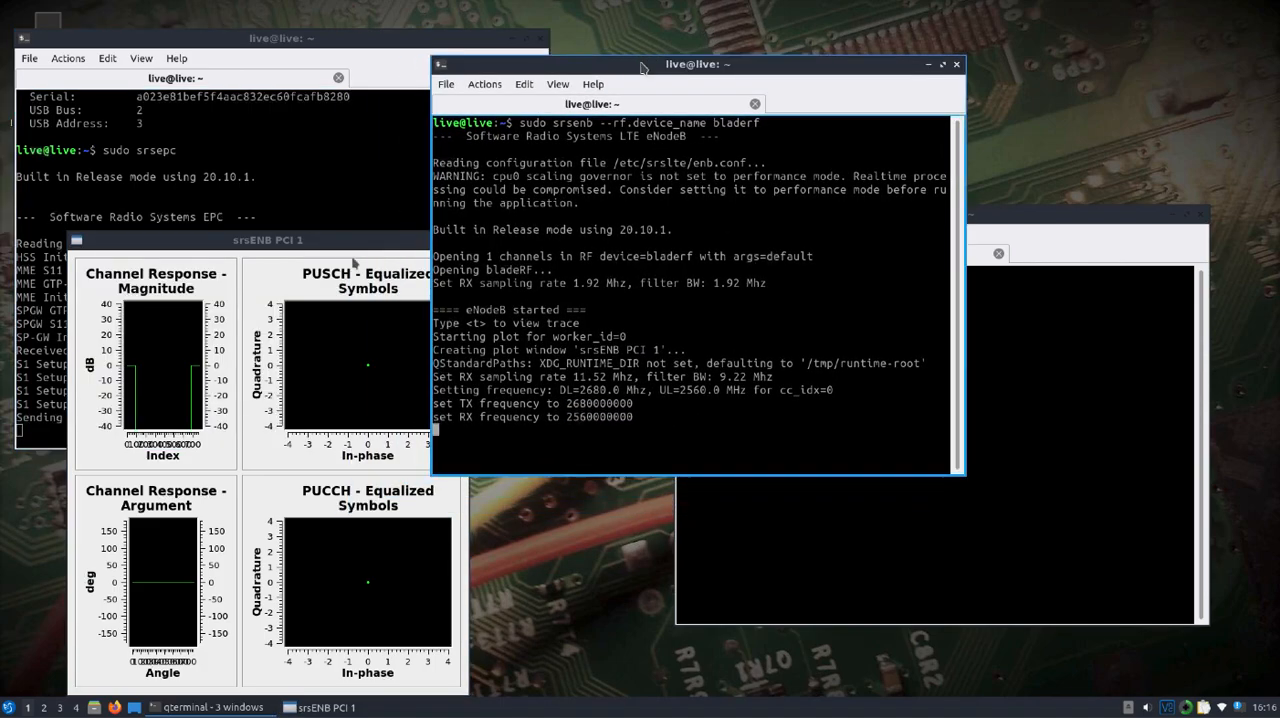
{"action": "mouse_move", "coordinate": [990, 490]}
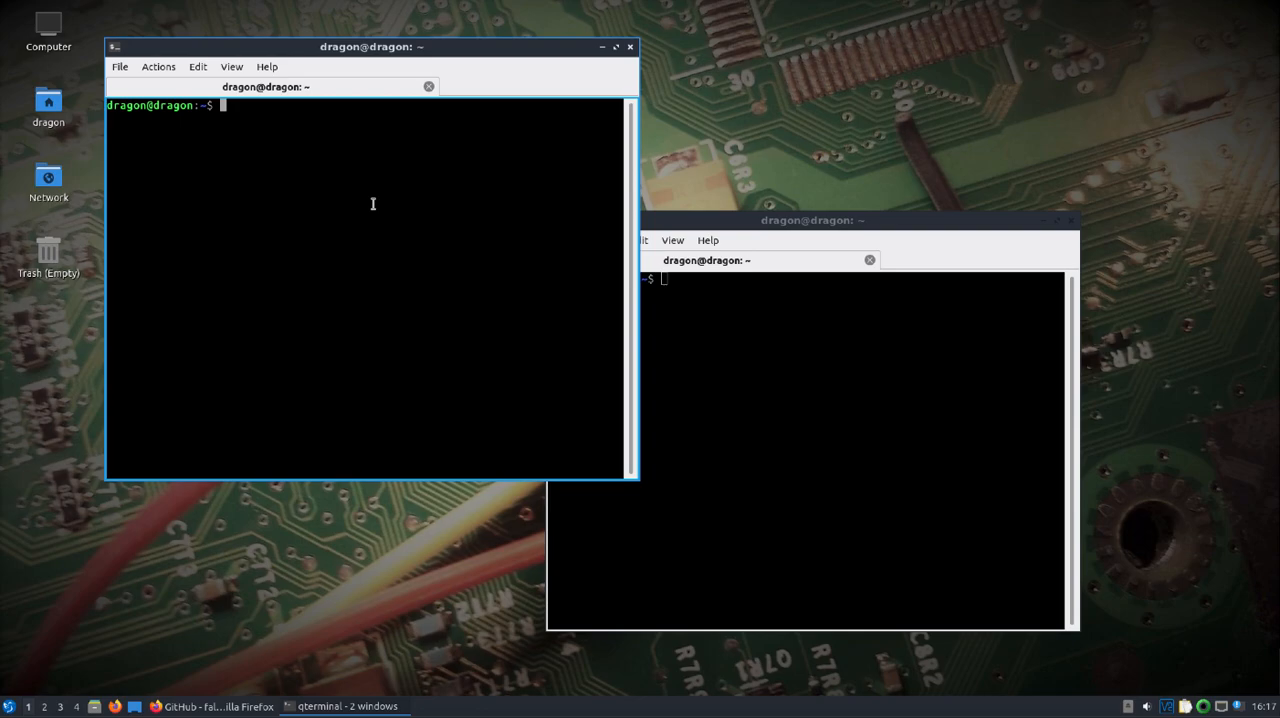
Step: Edit /etc/srslte/ue.conf in nano, setting the [gui] enable option to true
{"action": "type", "text": "sudo an"}
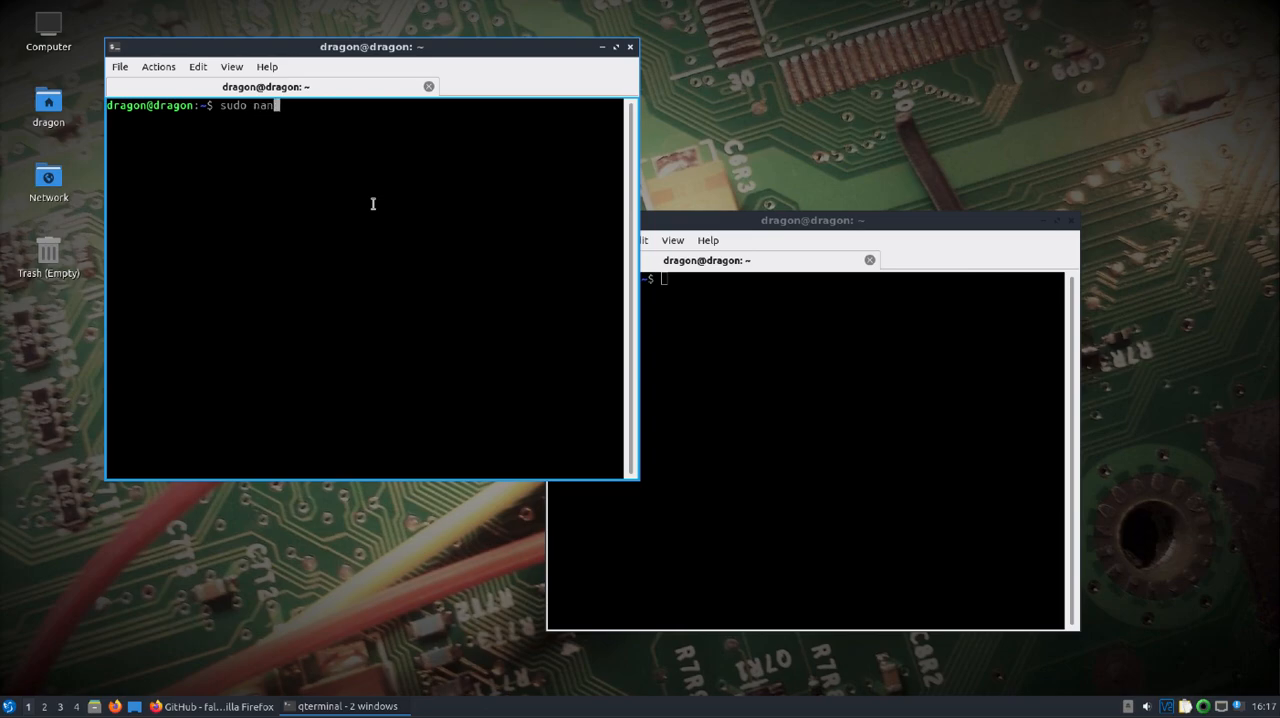
{"action": "type", "text": "/etc/sr"}
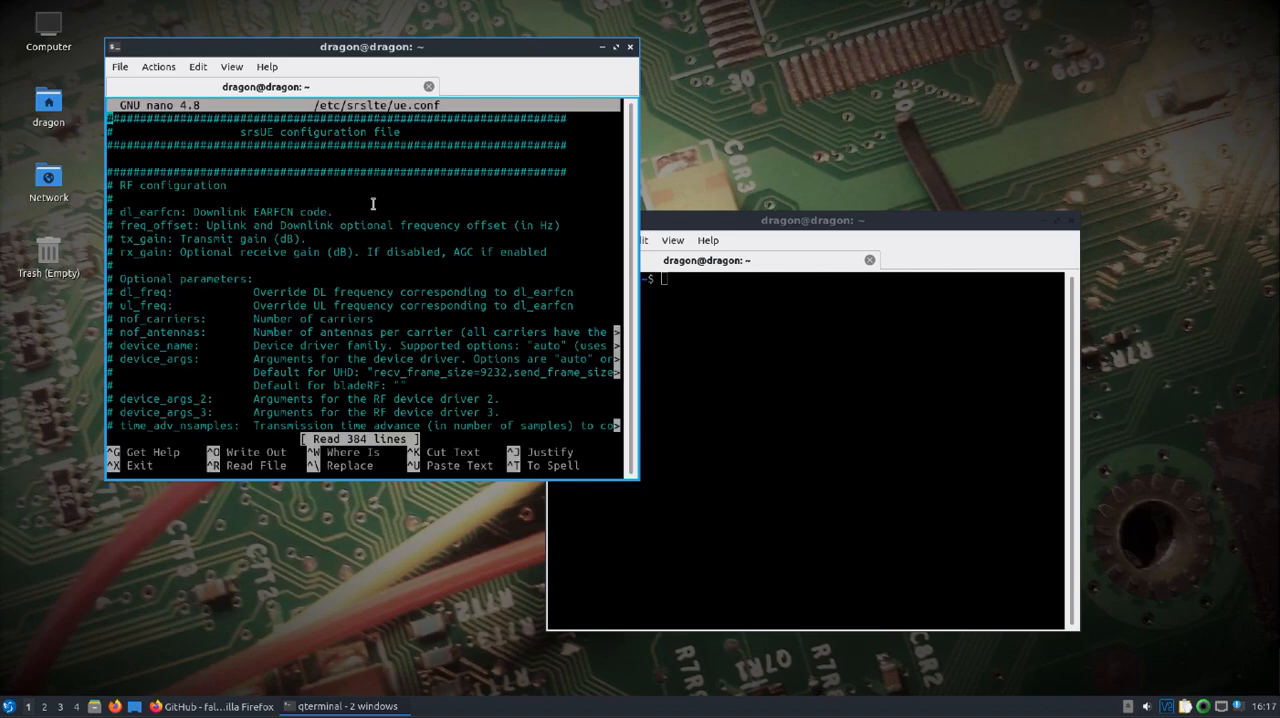
{"action": "scroll", "scroll_direction": "down", "scroll_amount": 3}
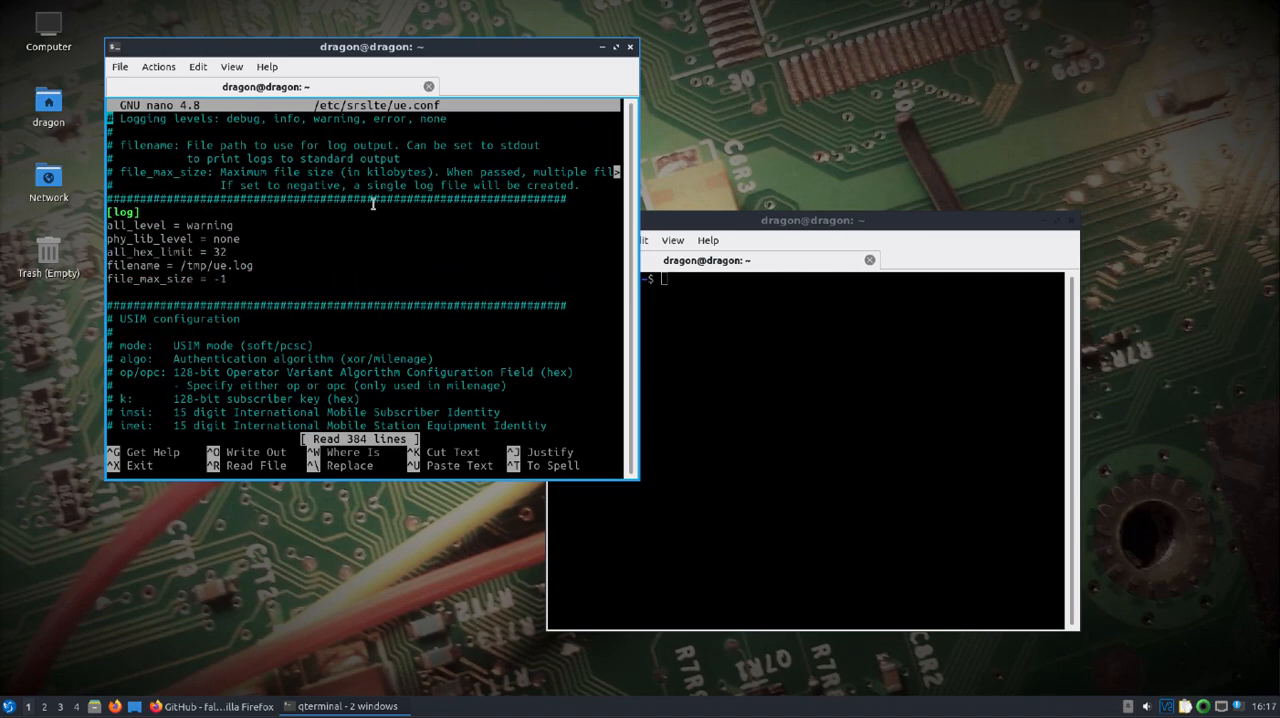
{"action": "scroll", "scroll_direction": "down", "scroll_amount": 3}
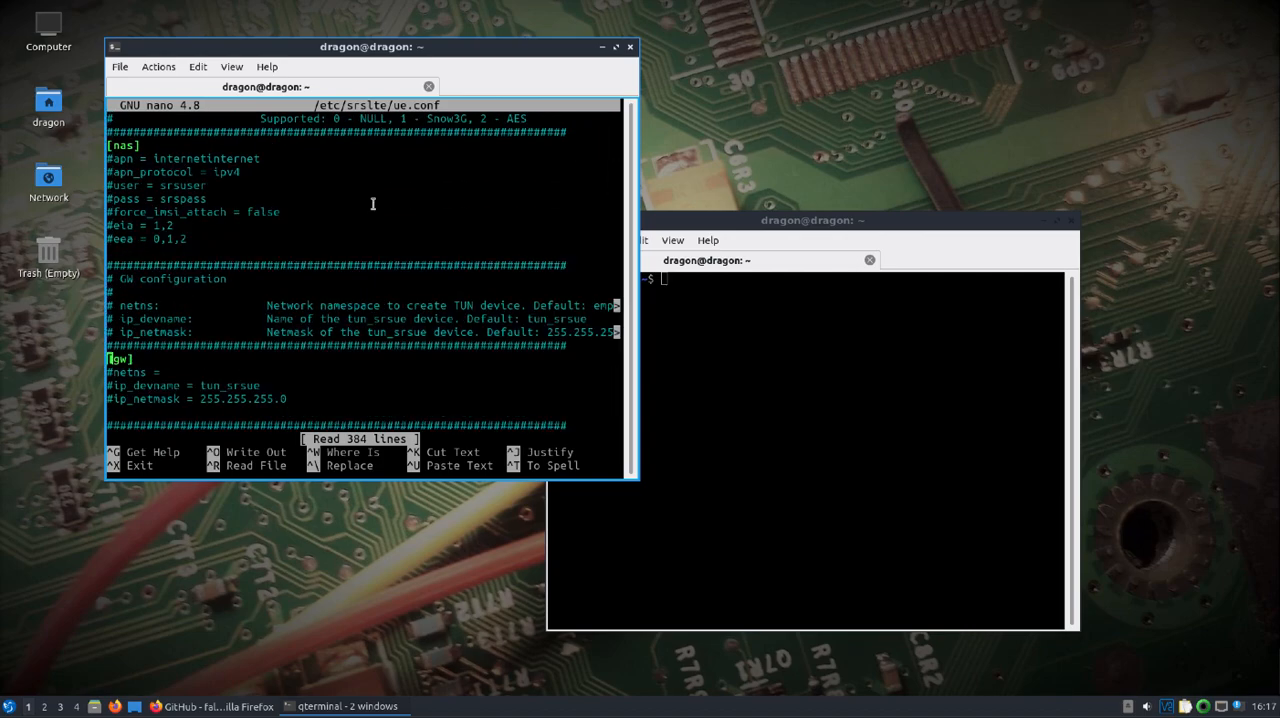
{"action": "scroll", "scroll_direction": "down", "scroll_amount": 3}
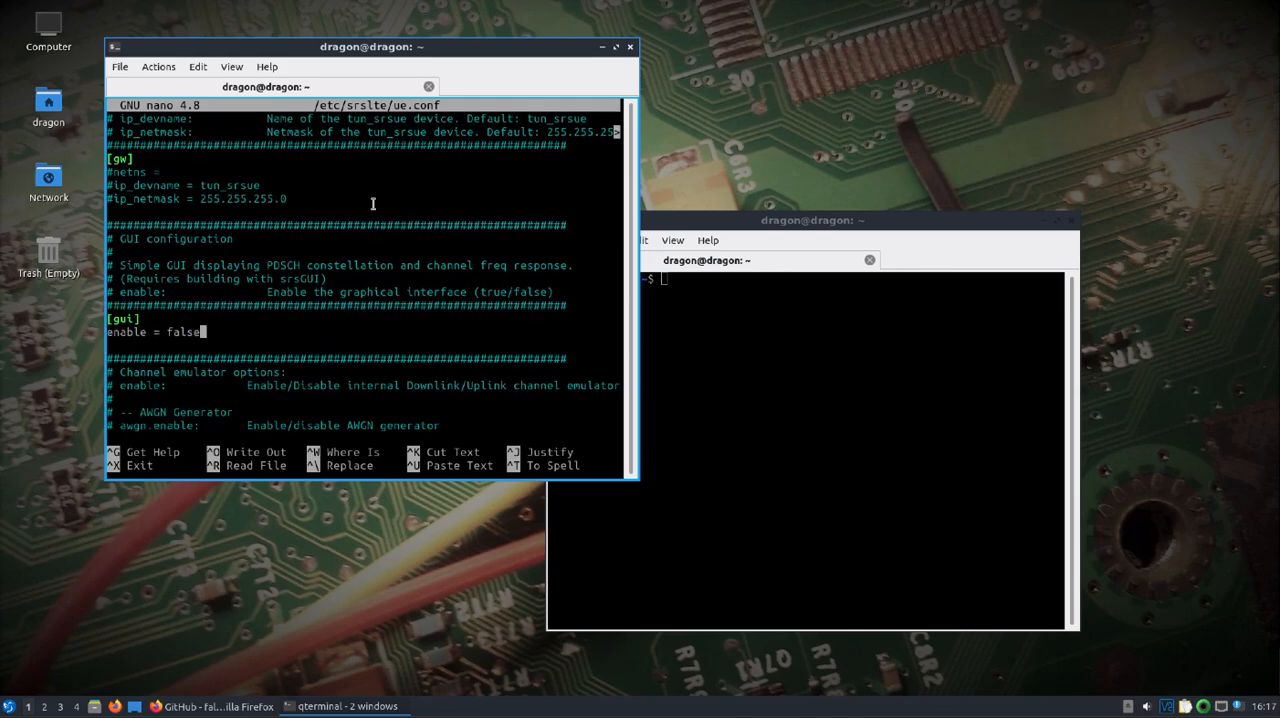
{"action": "type", "text": "true"}
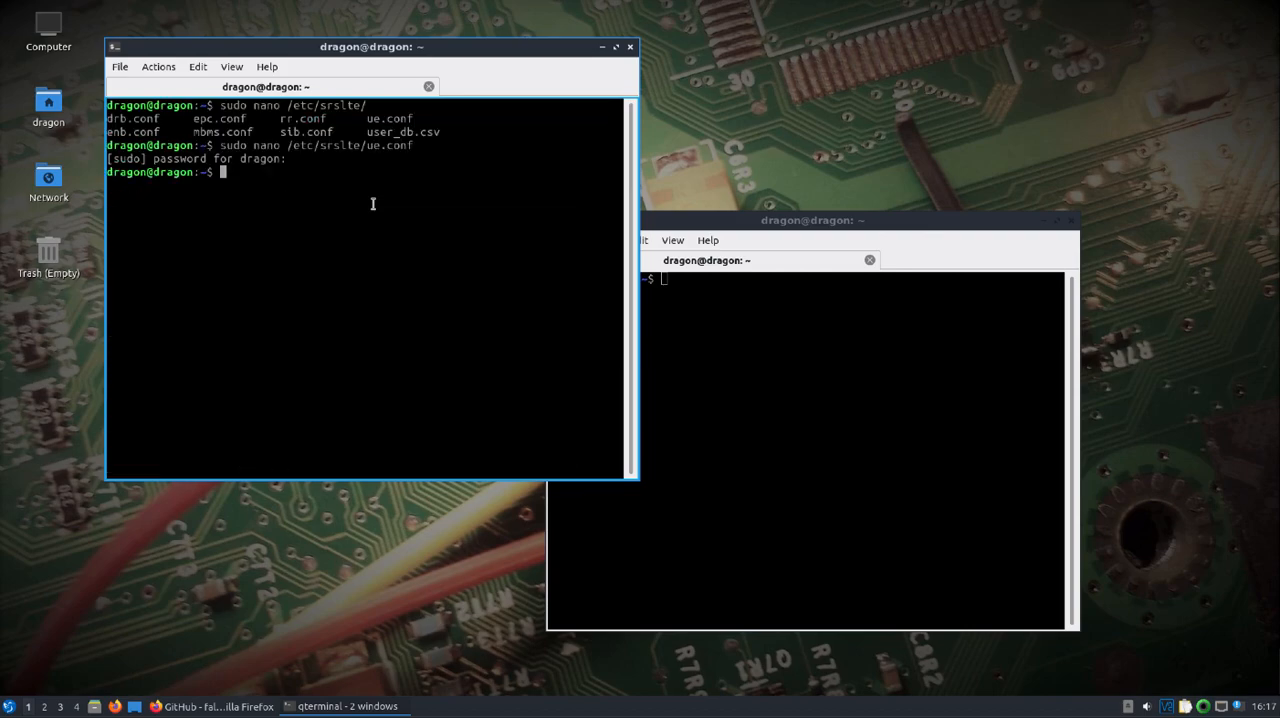
Step: Launch sudo srsue and move its Software Radio Systems plot window aside
{"action": "type", "text": "sudo"}
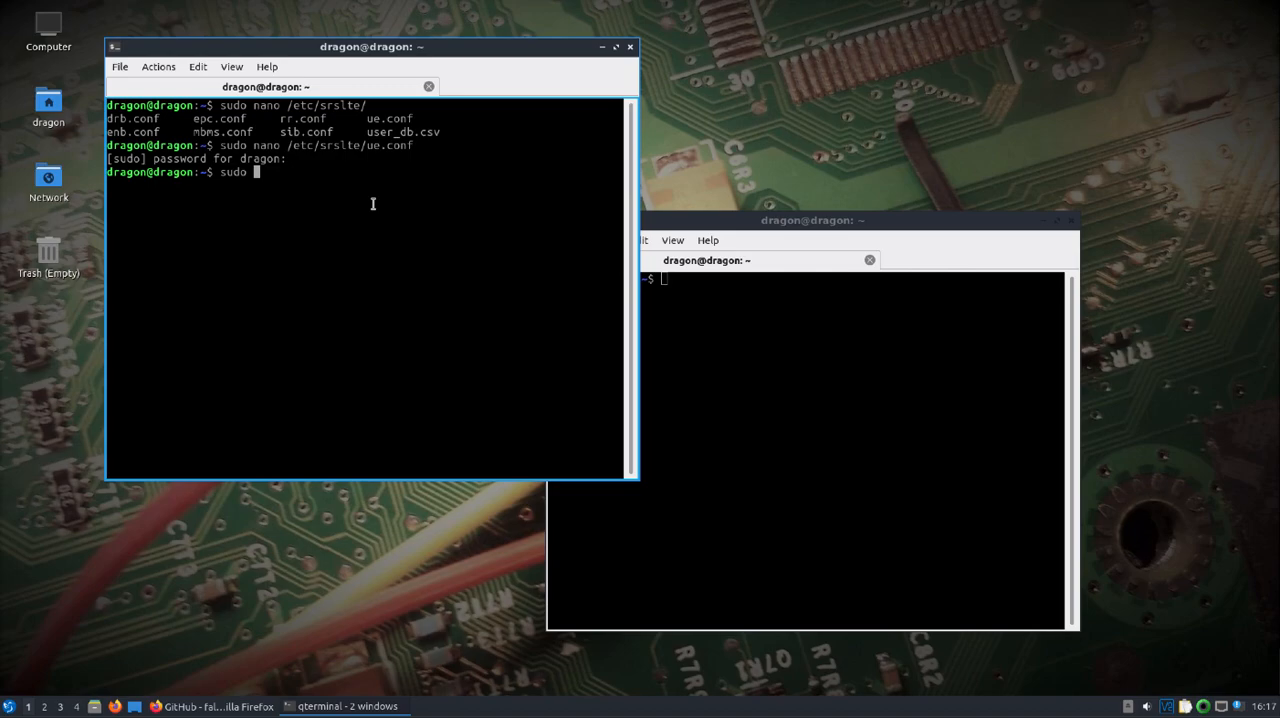
{"action": "type", "text": "s"}
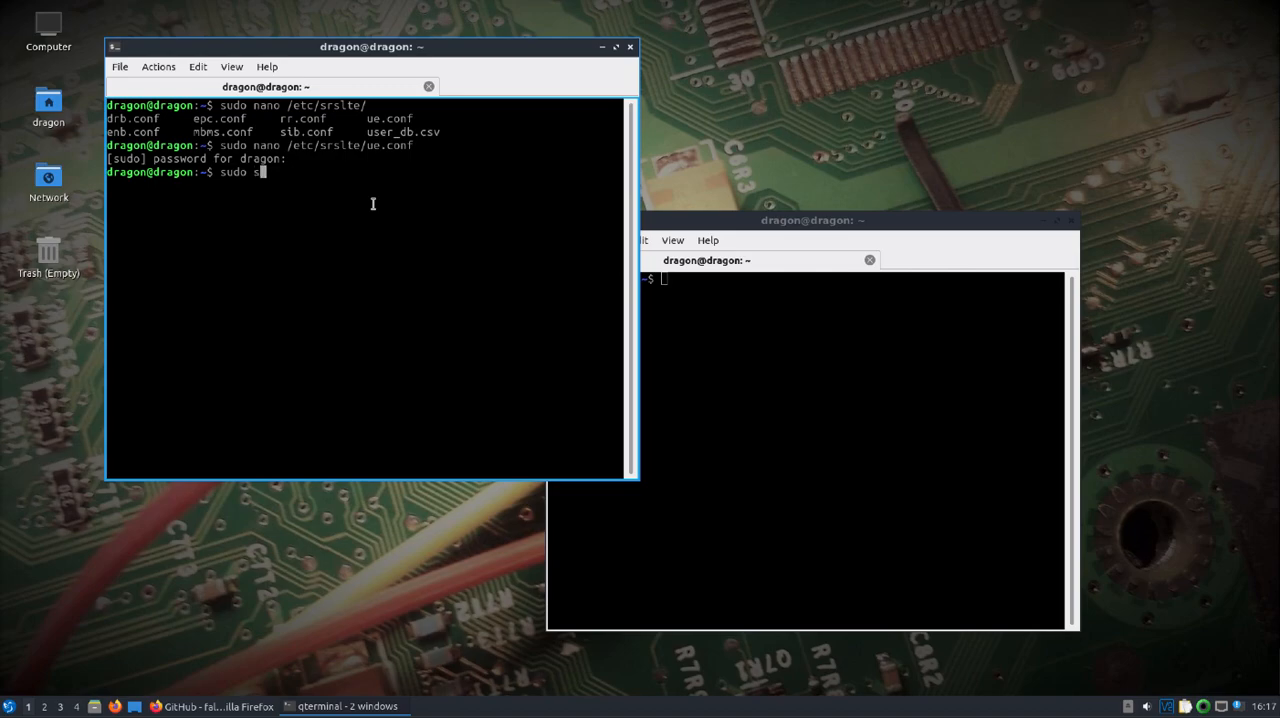
{"action": "type", "text": "rsue"}
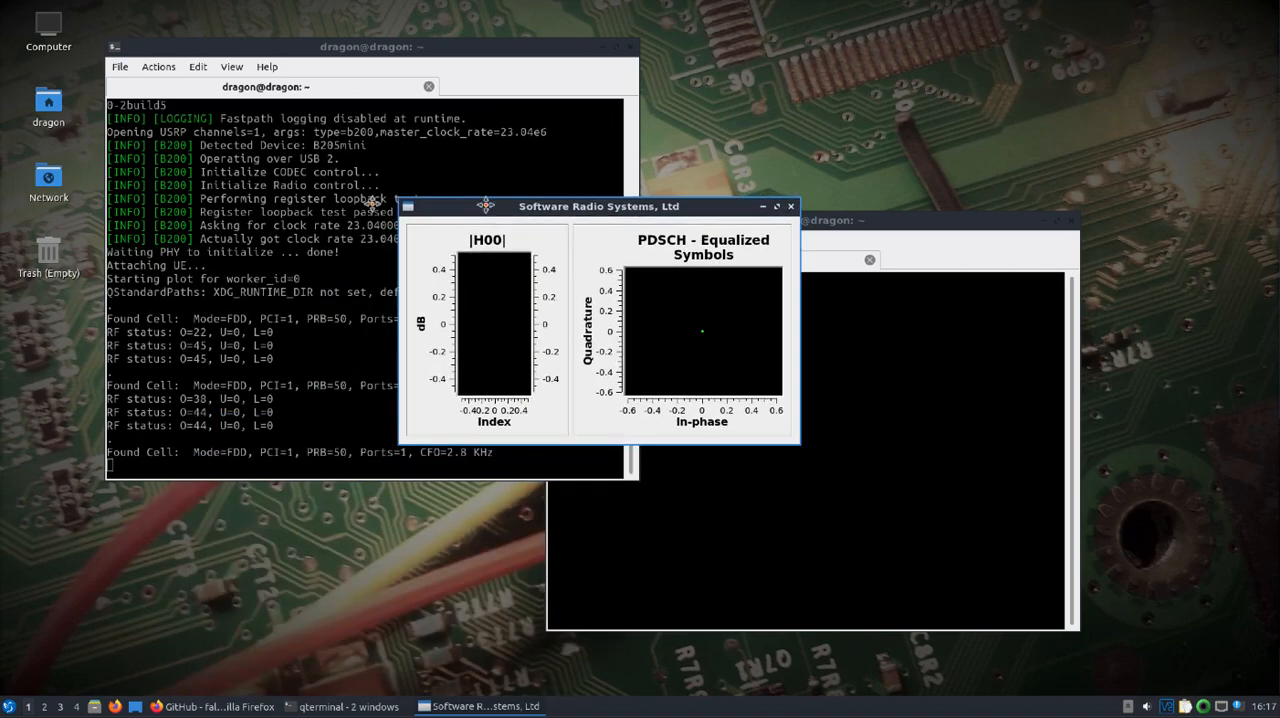
{"action": "left_click_drag", "start_coordinate": [598, 206], "coordinate": [813, 73]}
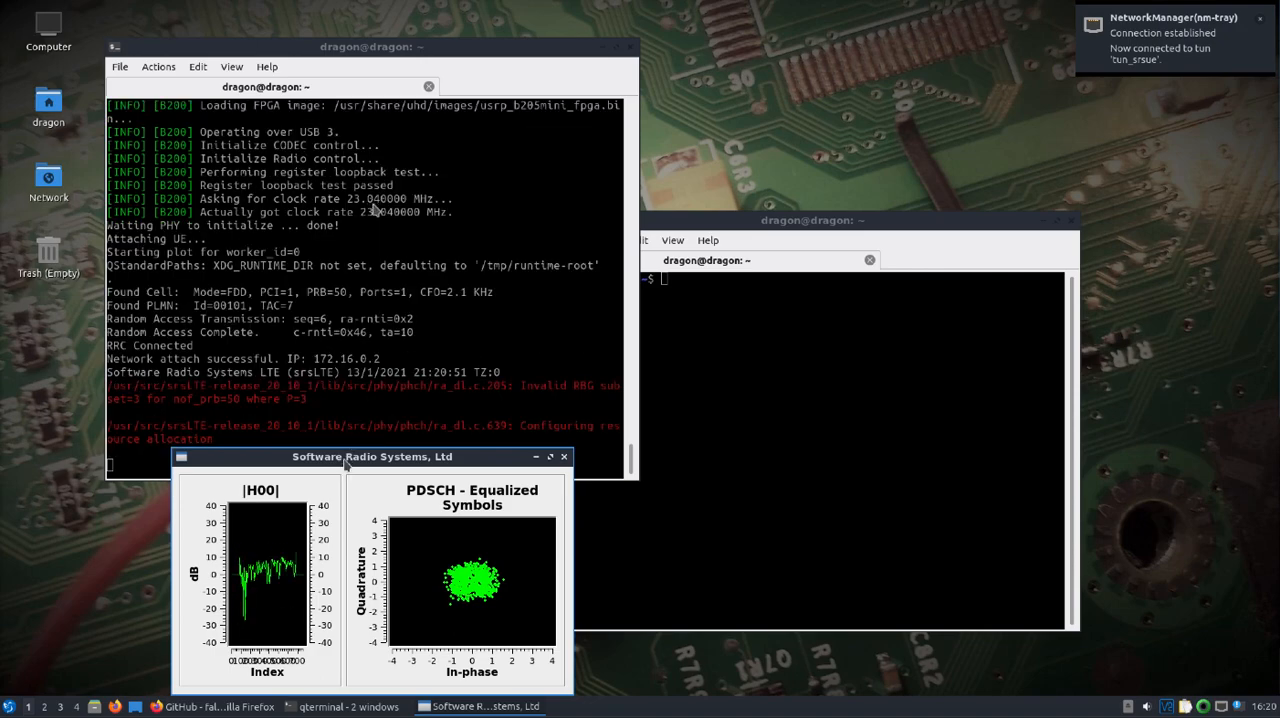
Step: Move the UE plot window off the log and park it at the upper right
{"action": "left_click_drag", "start_coordinate": [372, 456], "coordinate": [818, 91]}
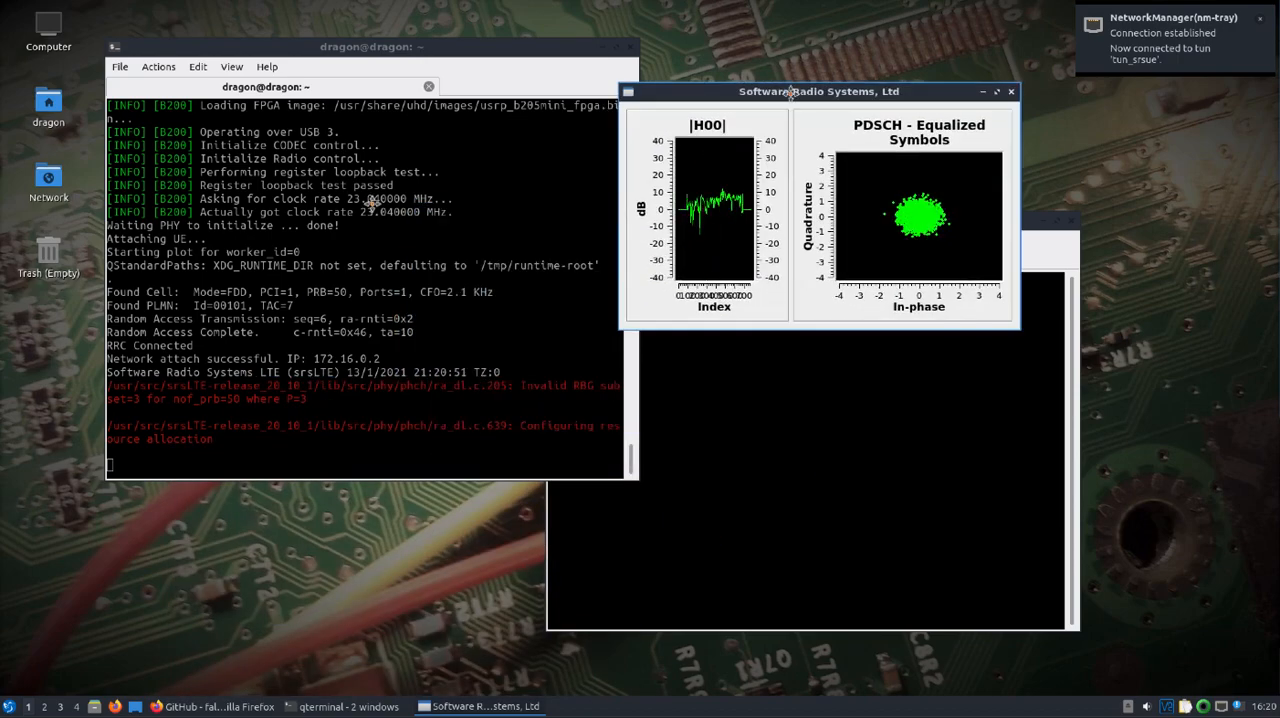
{"action": "left_click_drag", "start_coordinate": [819, 91], "coordinate": [933, 85]}
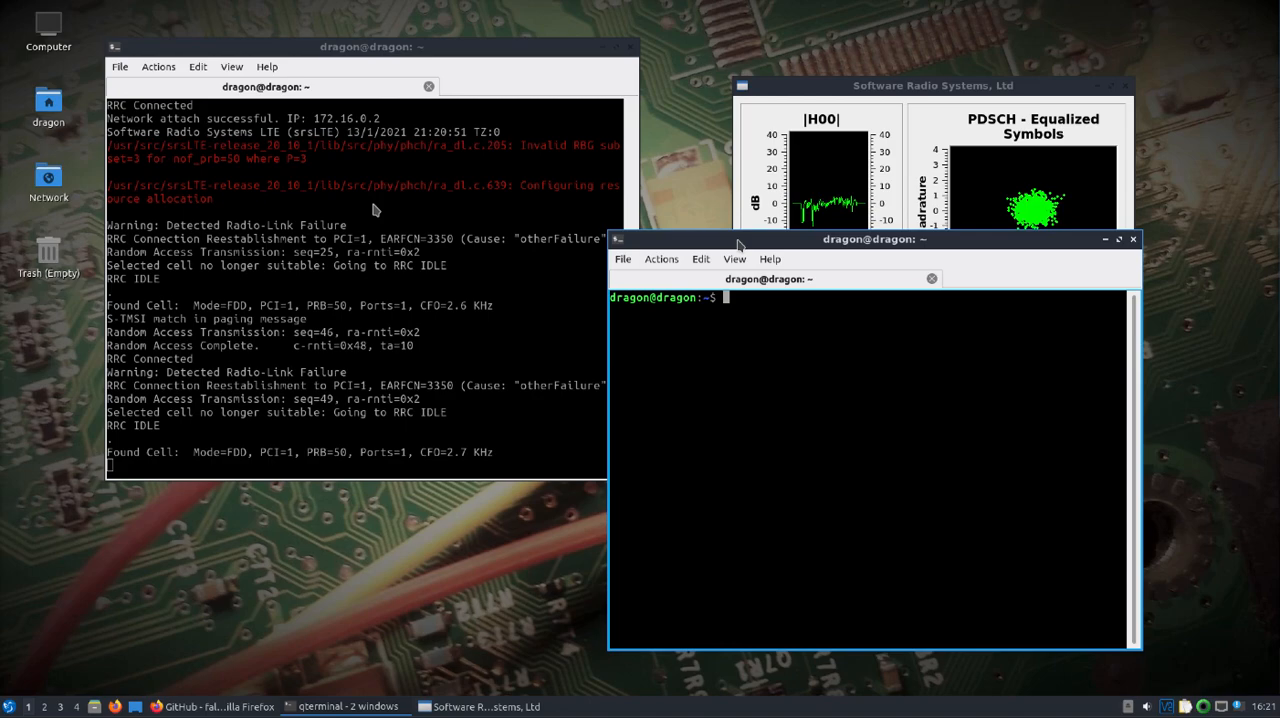
Step: Ping 172.16.0.1 from the second terminal
{"action": "type", "text": "ping"}
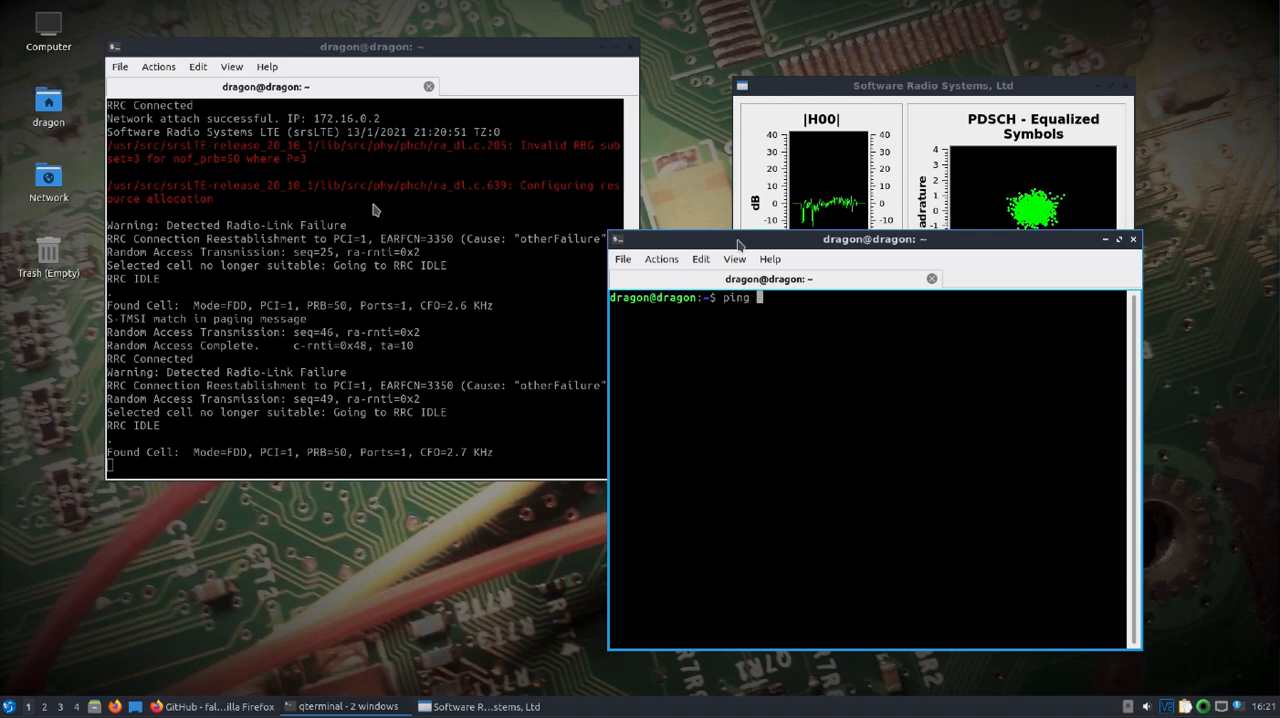
{"action": "type", "text": "172."}
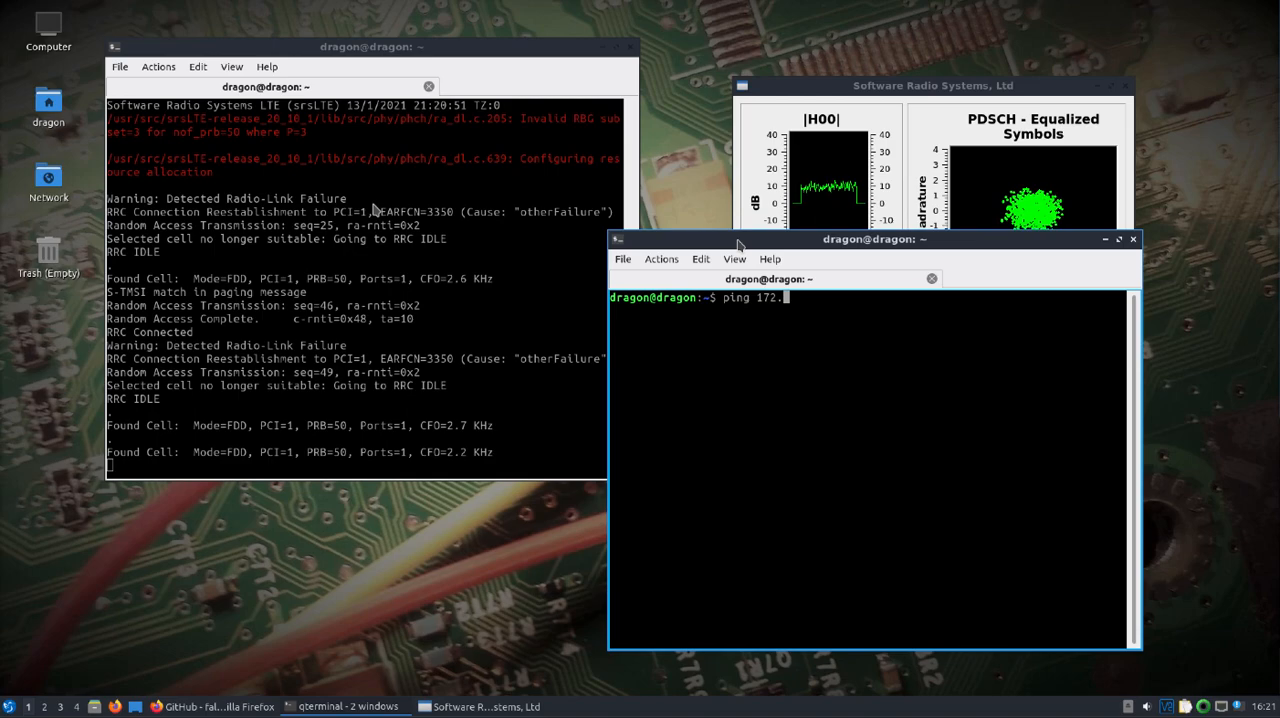
{"action": "type", "text": "16"}
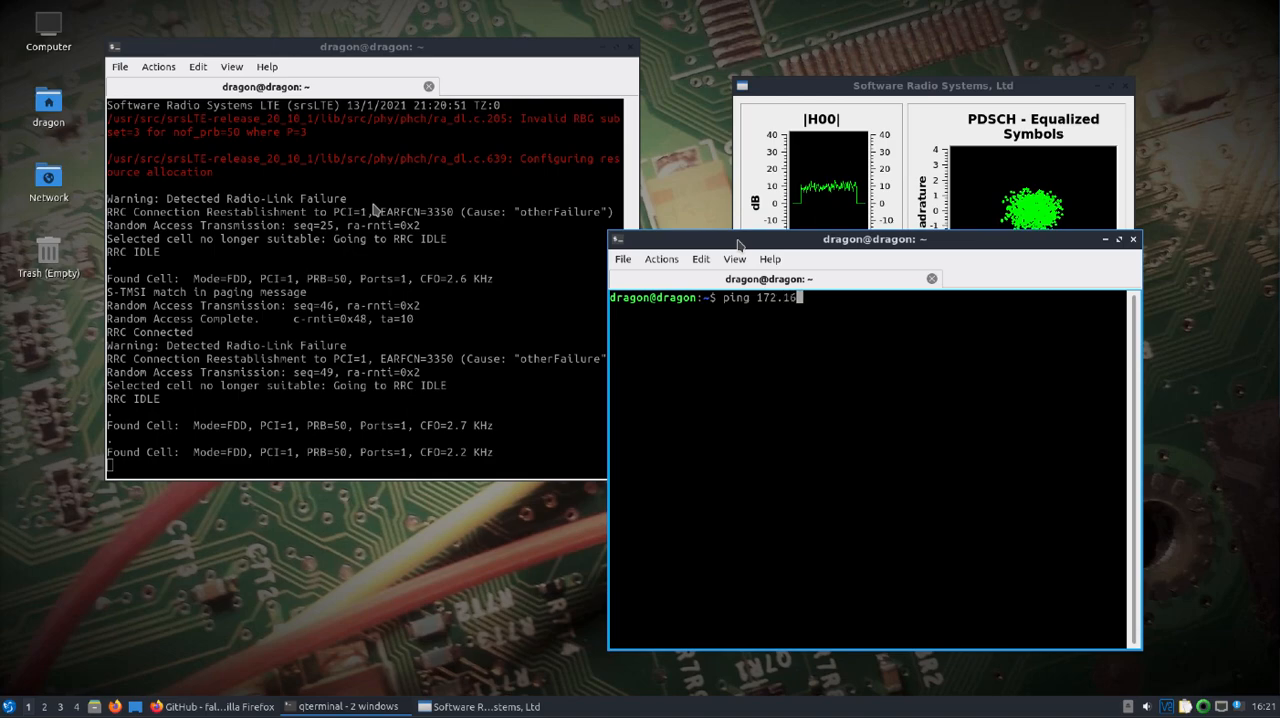
{"action": "type", "text": ".0"}
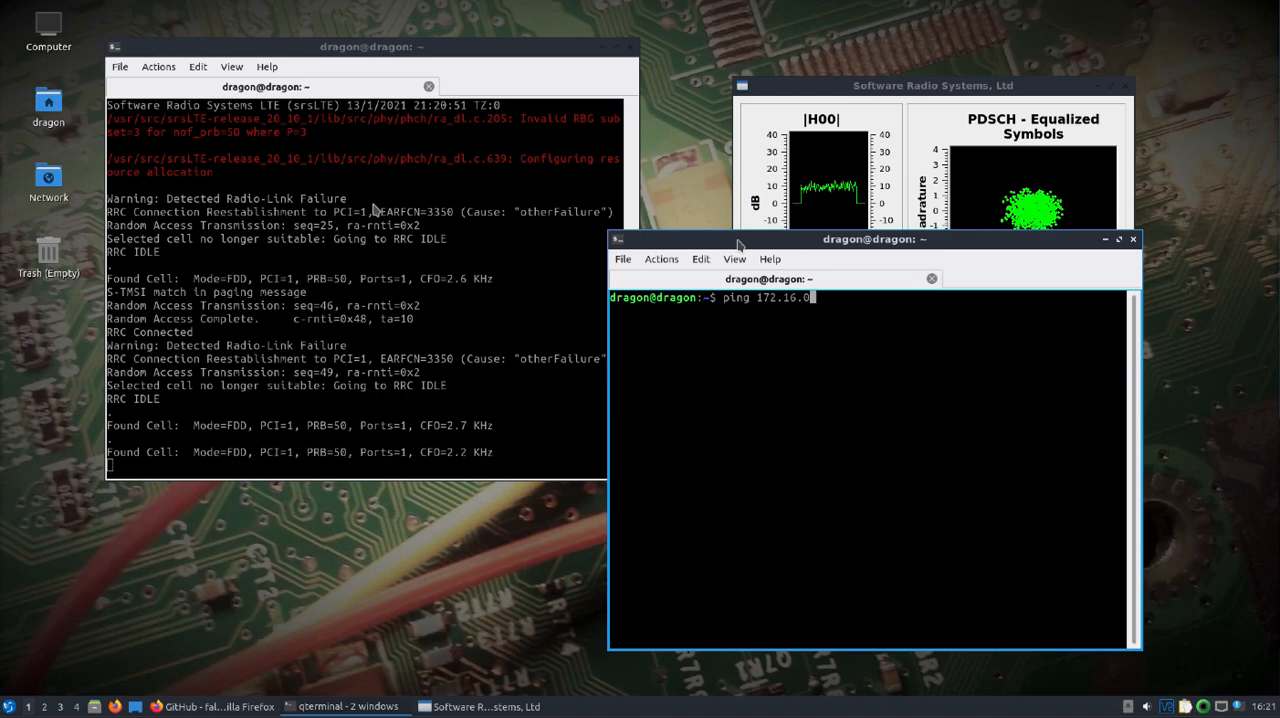
{"action": "type", "text": "1"}
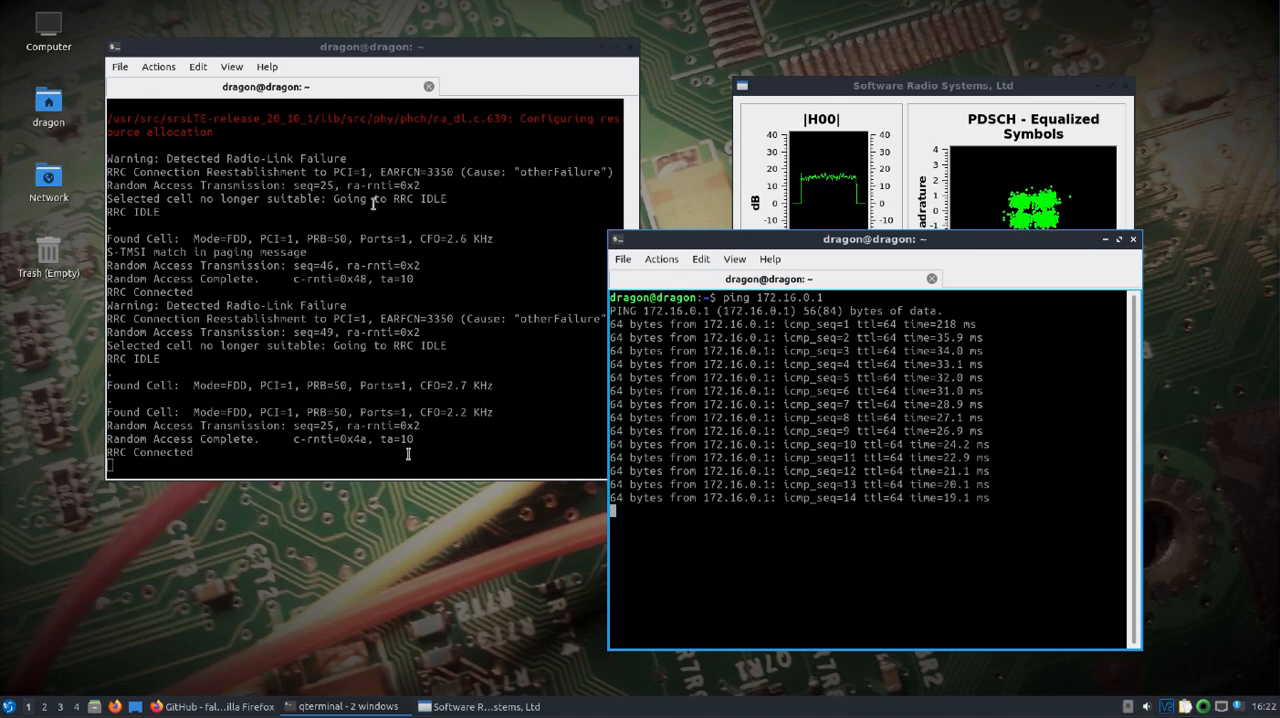
{"action": "mouse_move", "coordinate": [168, 587]}
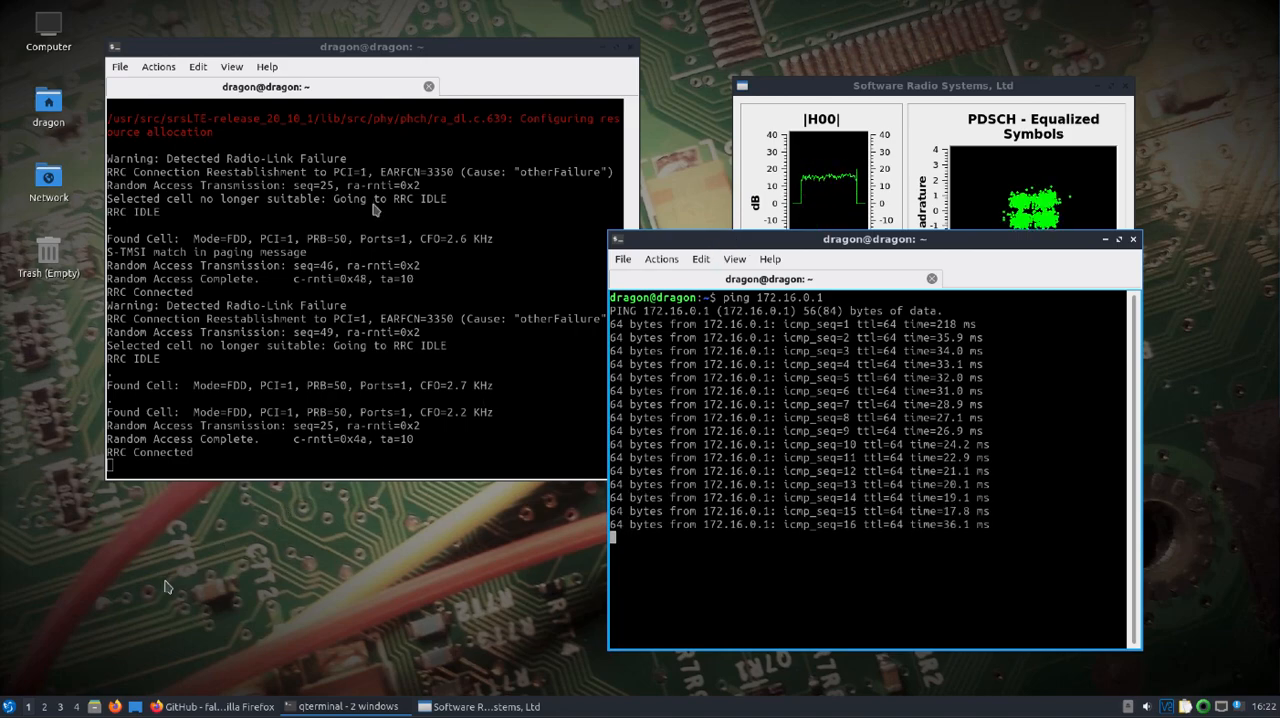